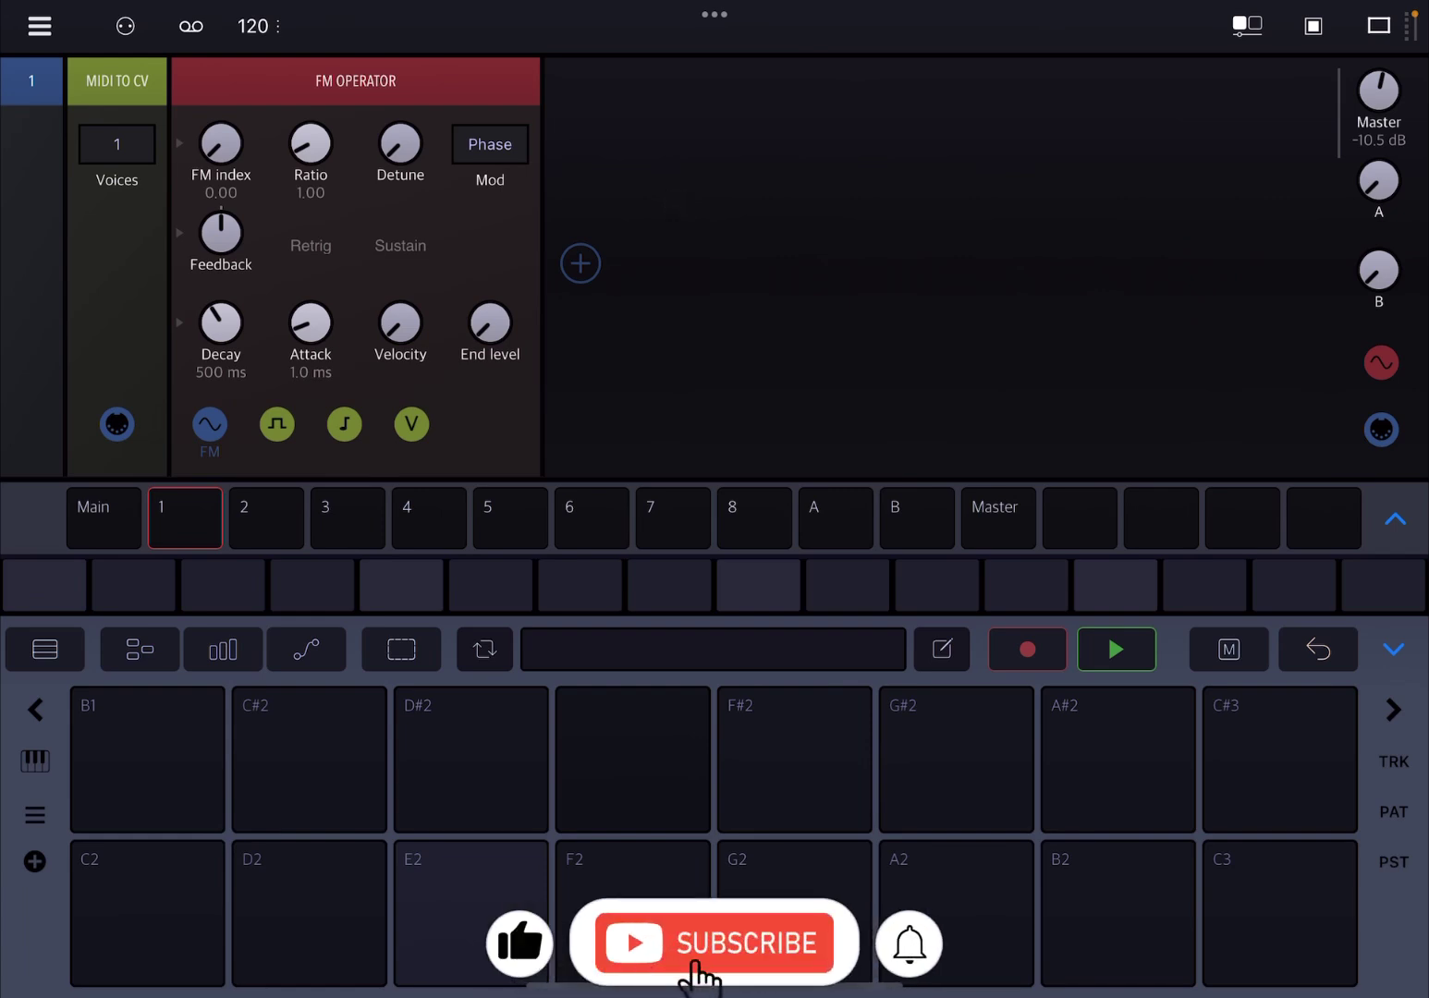
# Step: Select the Main track and bring up the module Library on the Generator category
pyautogui.click(713, 944)
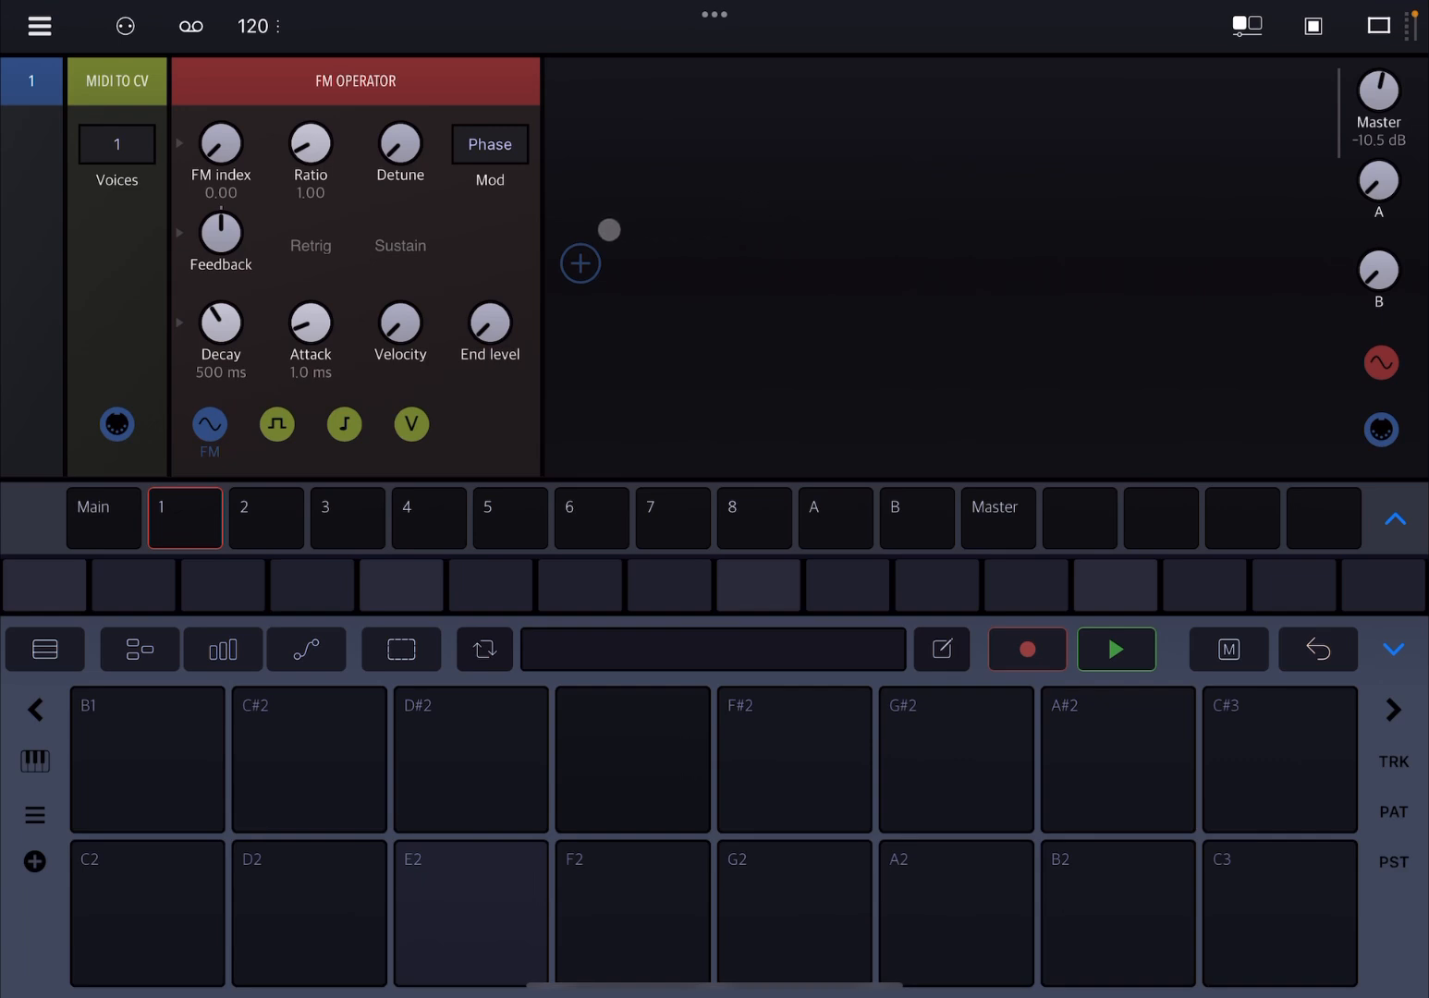
pyautogui.moveTo(610, 229); pyautogui.dragTo(667, 259)
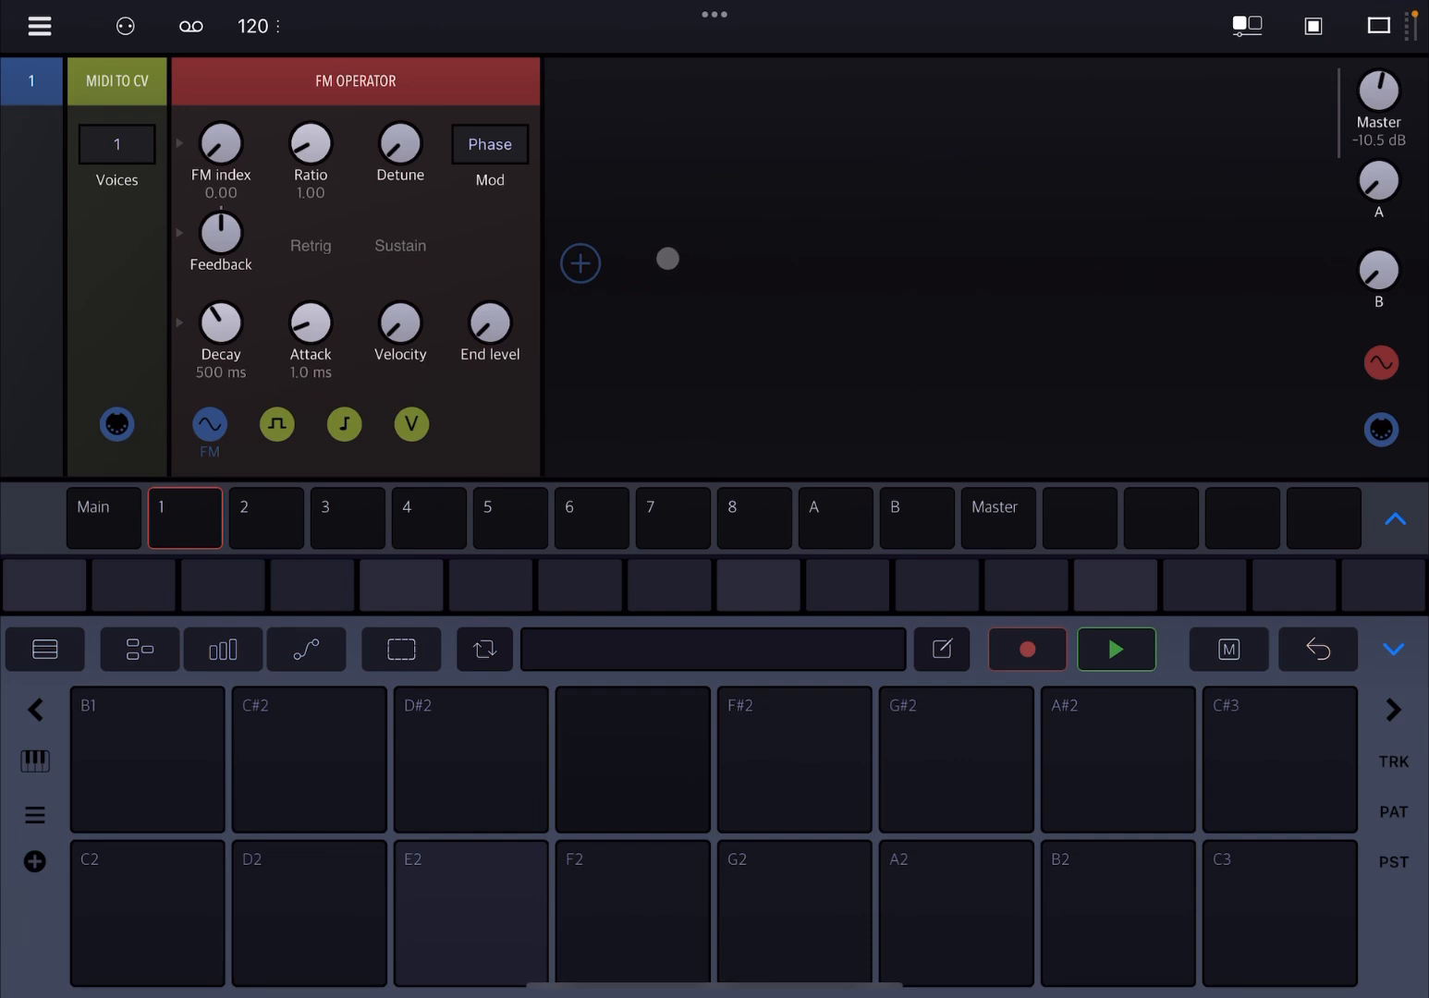
pyautogui.click(41, 26)
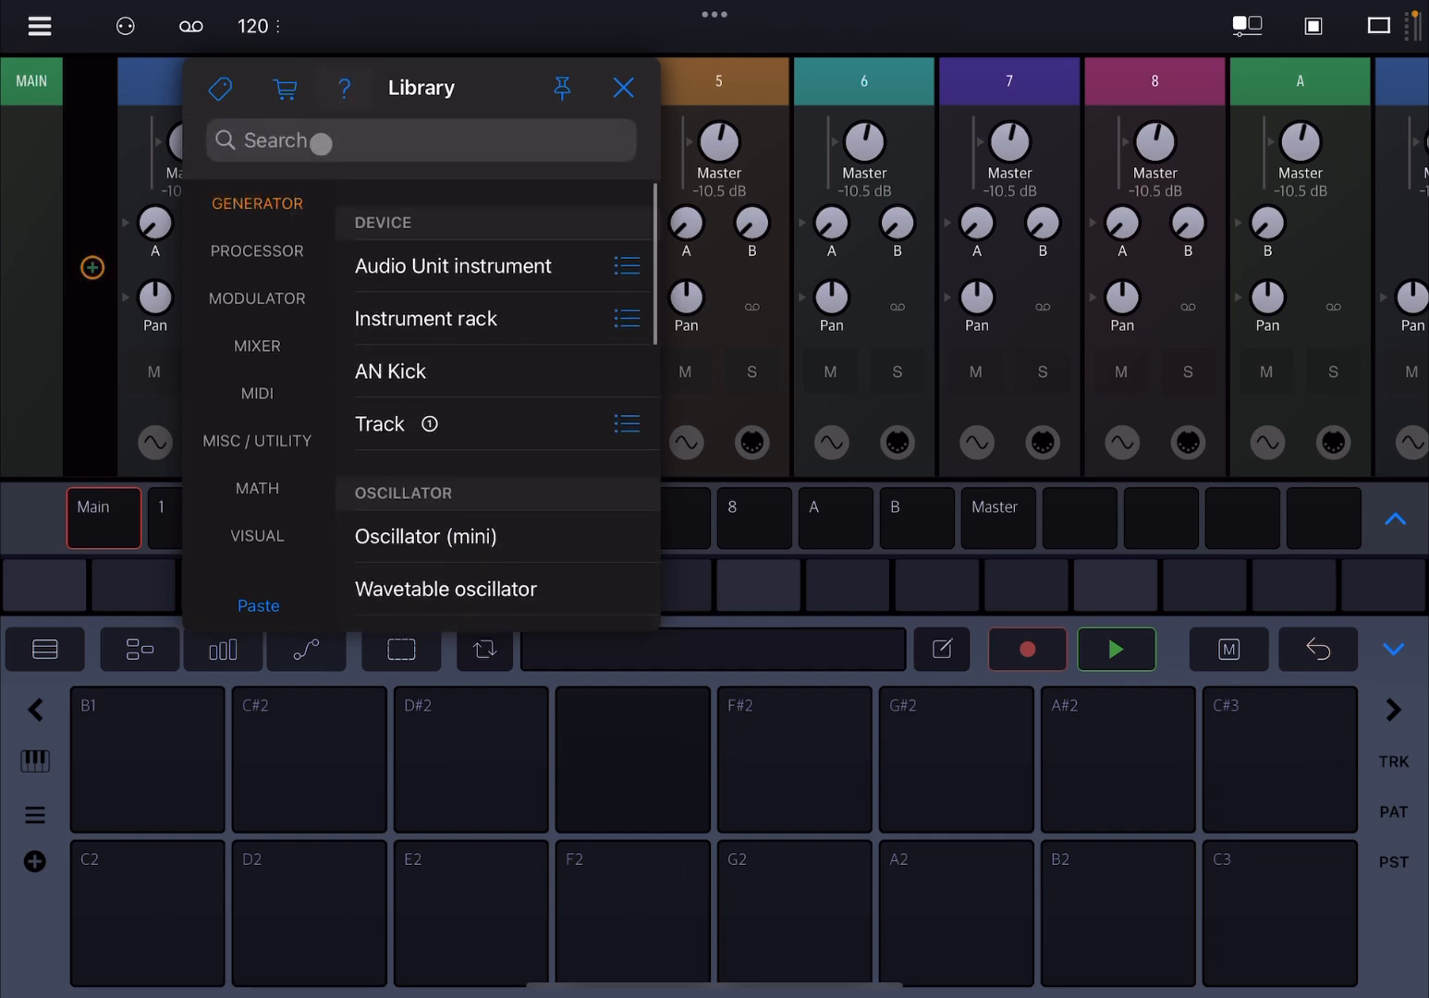
# Step: Search the Library for K and load Koala as an Audio Unit instrument on Main
pyautogui.write('K')
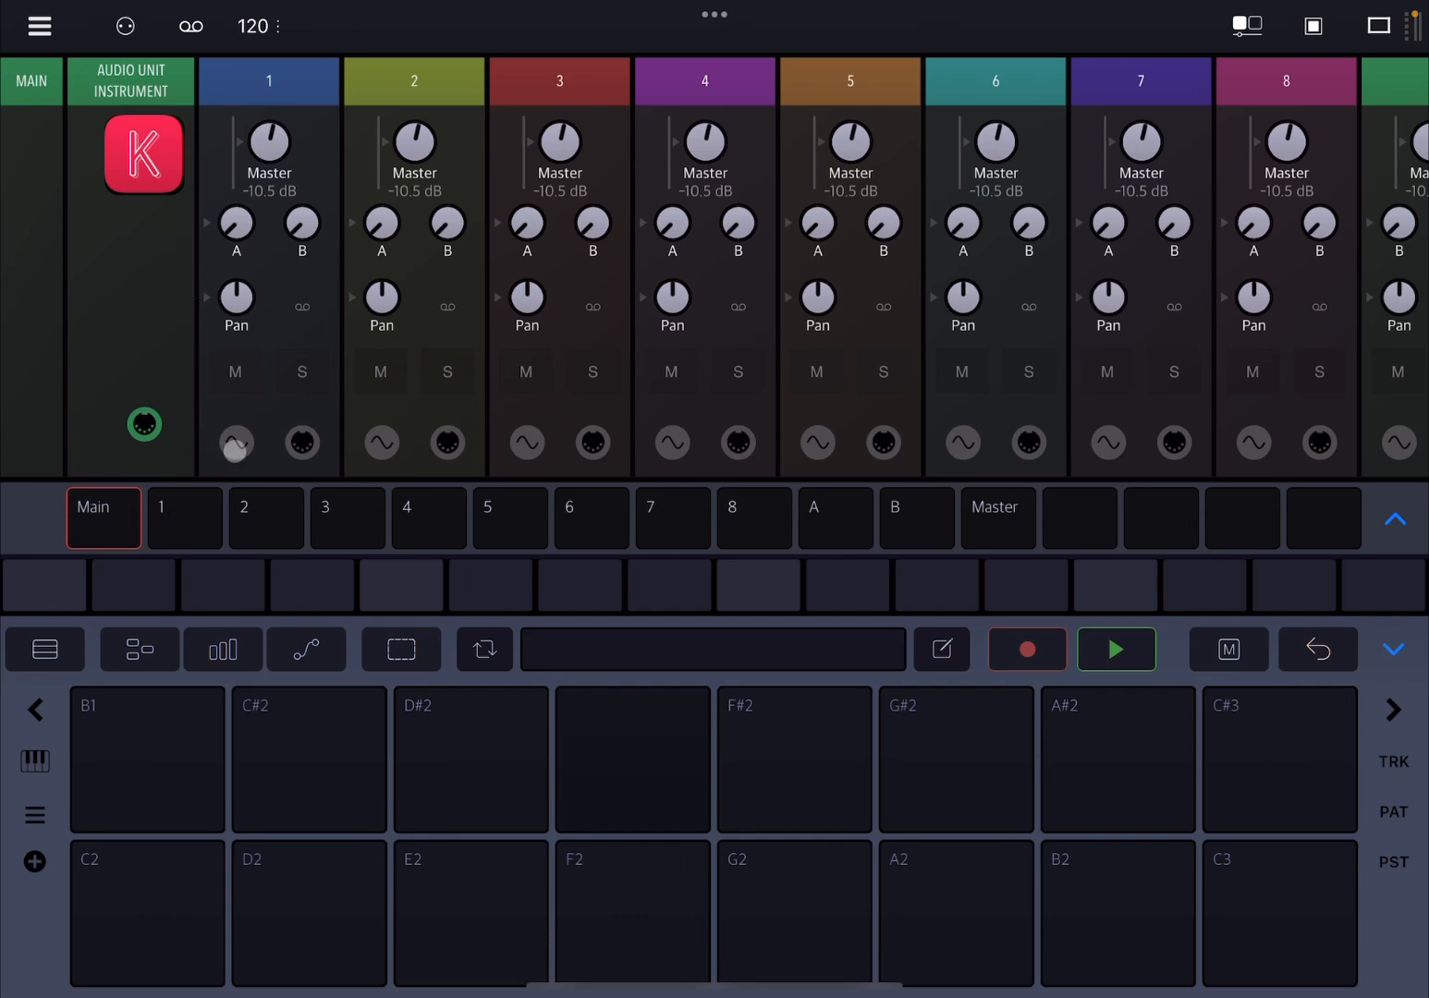
# Step: Enable audio input on track 2 and switch the pad area to a piano keyboard
pyautogui.click(236, 444)
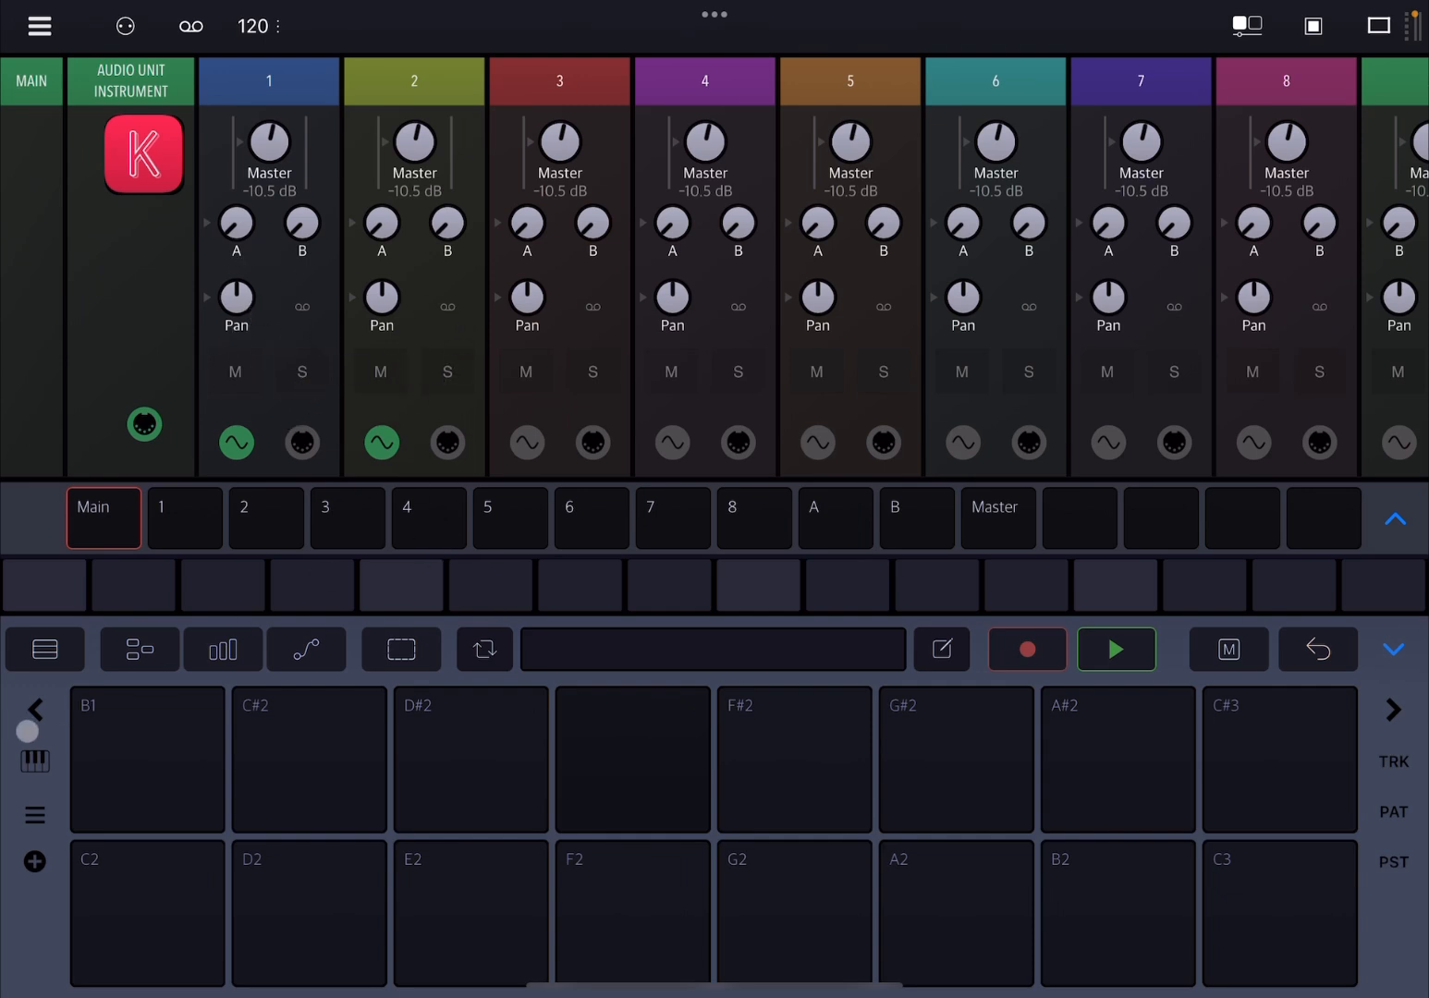
pyautogui.click(35, 760)
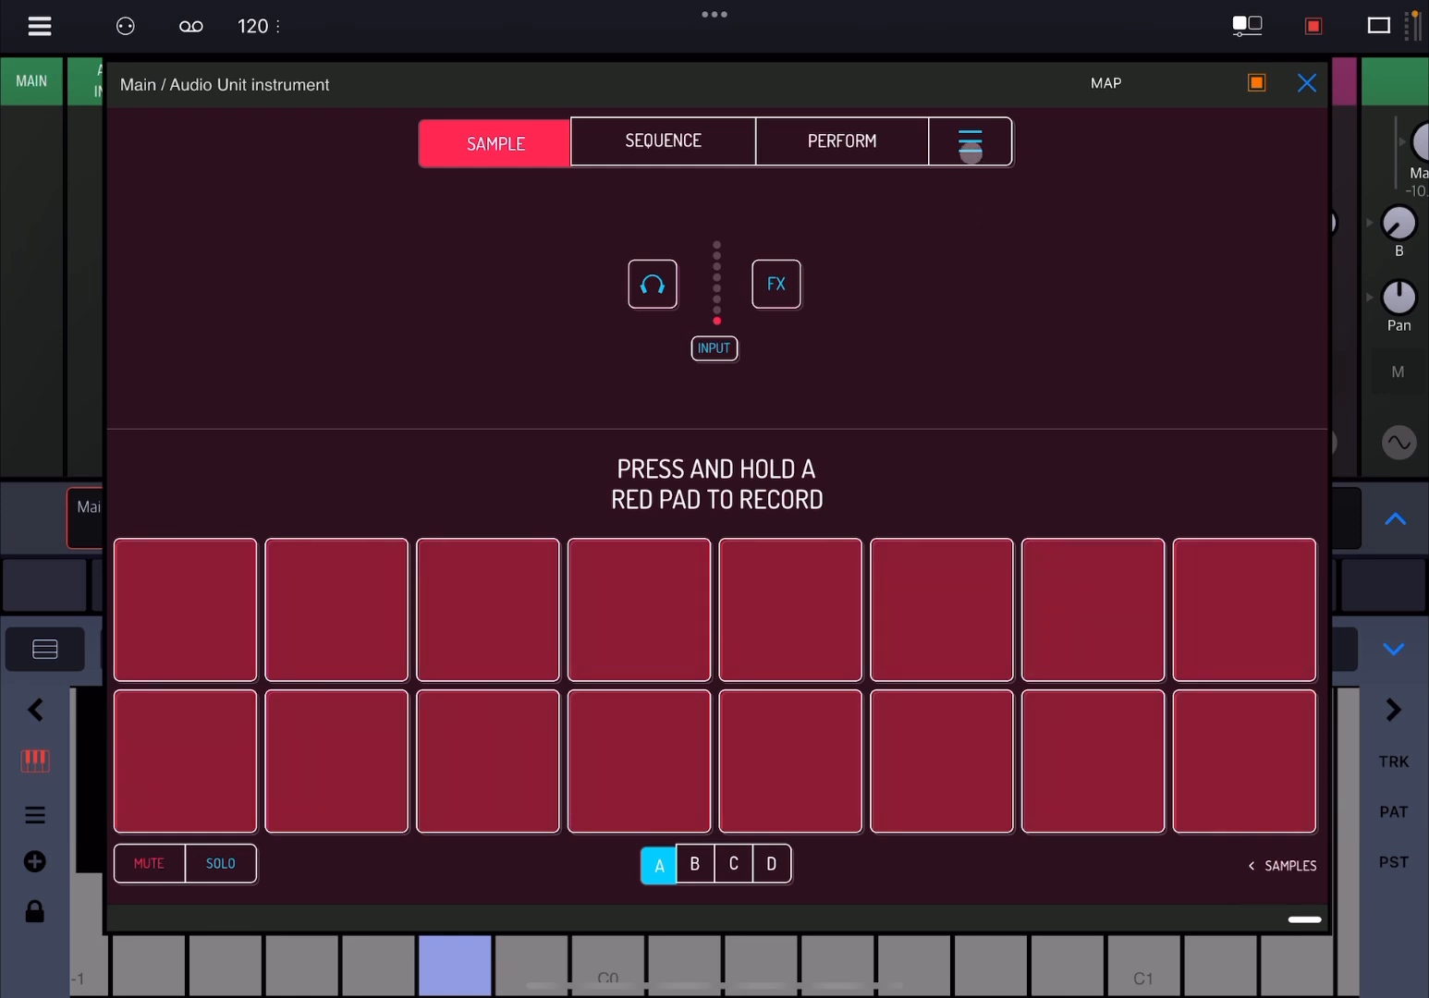
# Step: Load Kick.wav and a second drum from Audio files onto pads 1 and 2, then close Koala
pyautogui.click(968, 140)
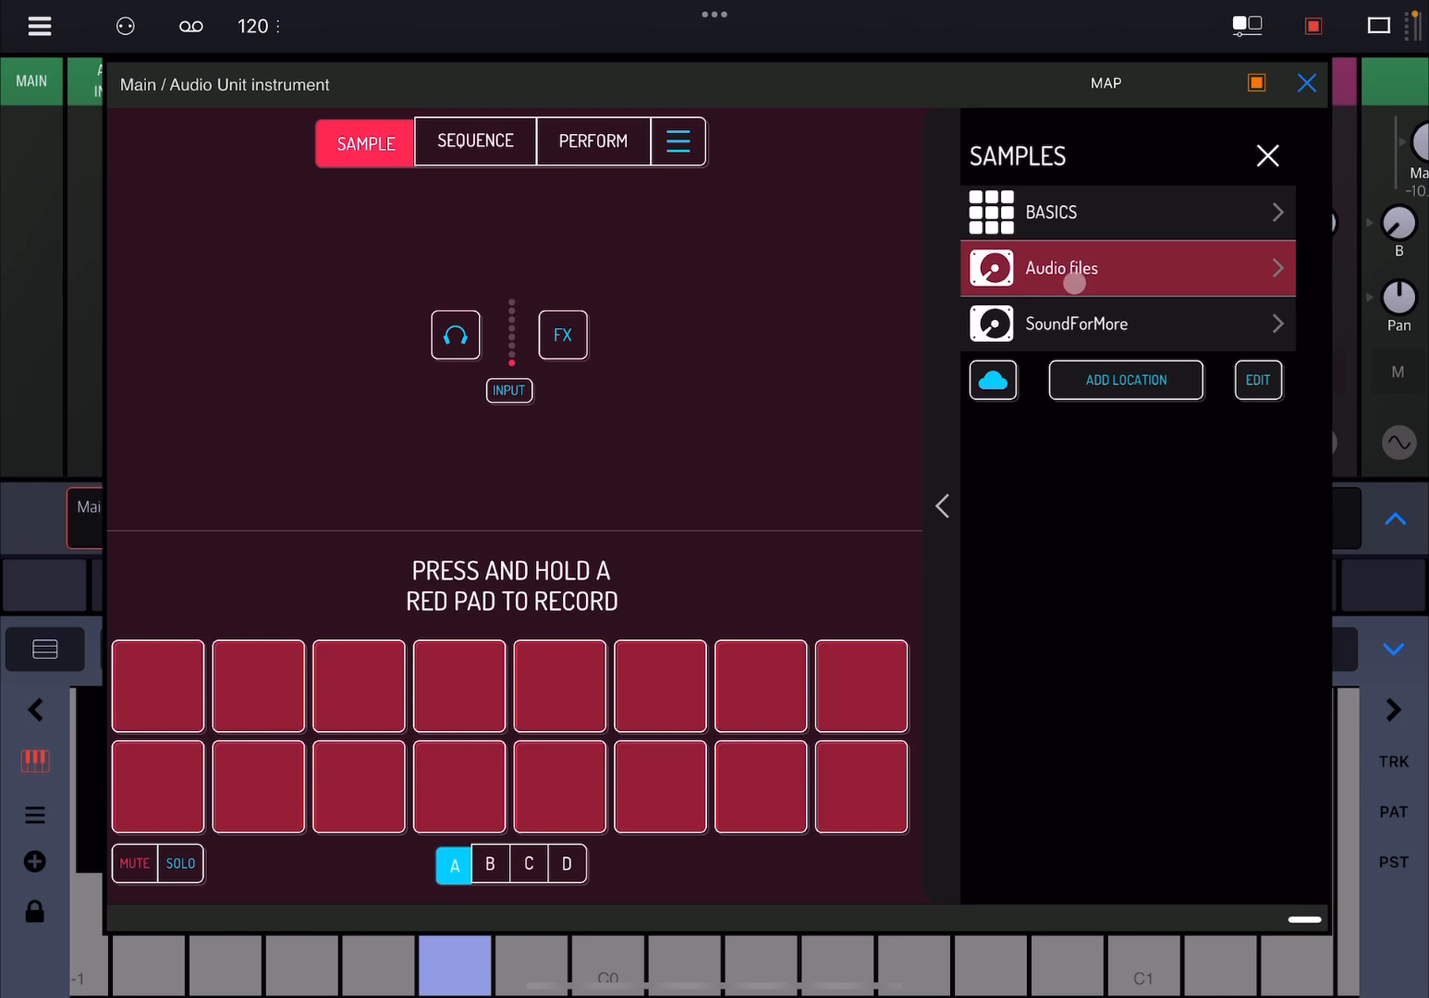
pyautogui.click(1061, 268)
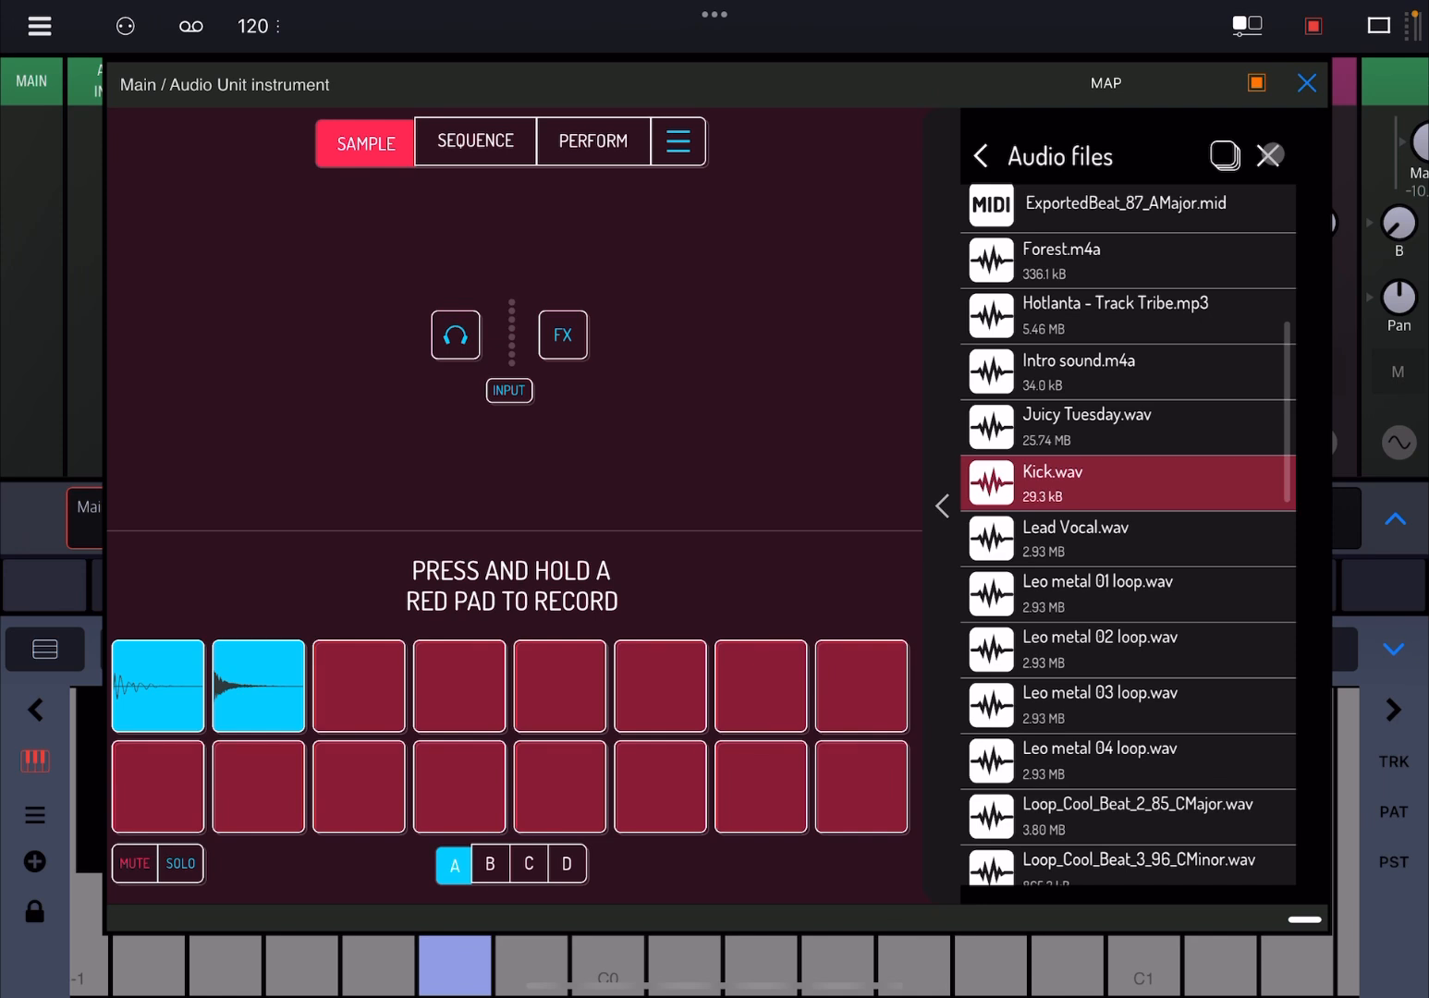
pyautogui.click(1268, 155)
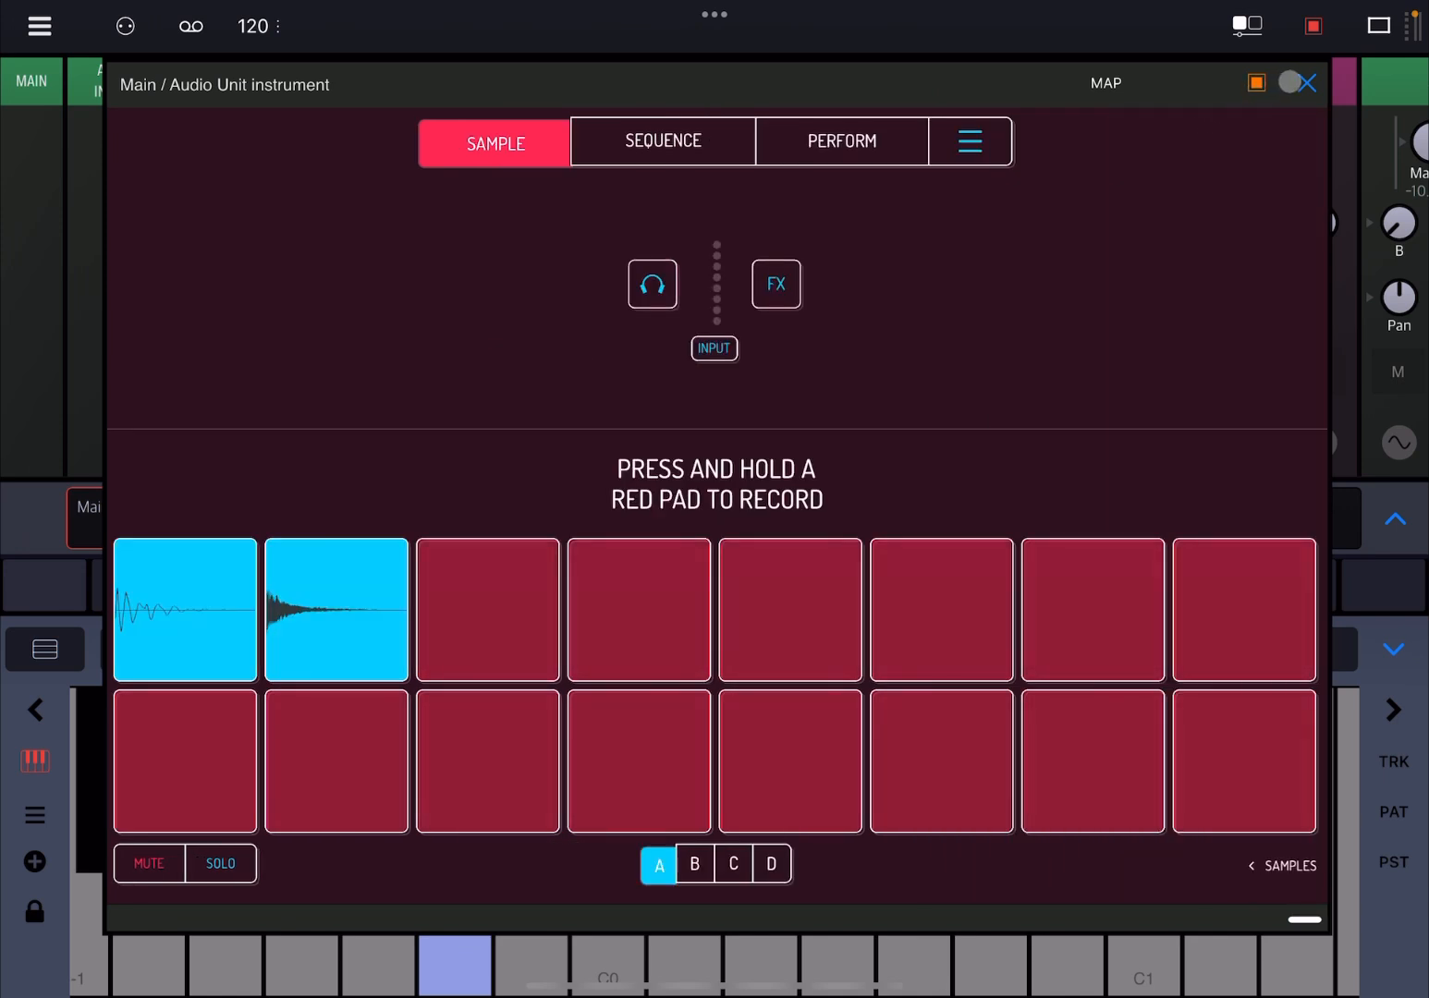
pyautogui.click(1306, 83)
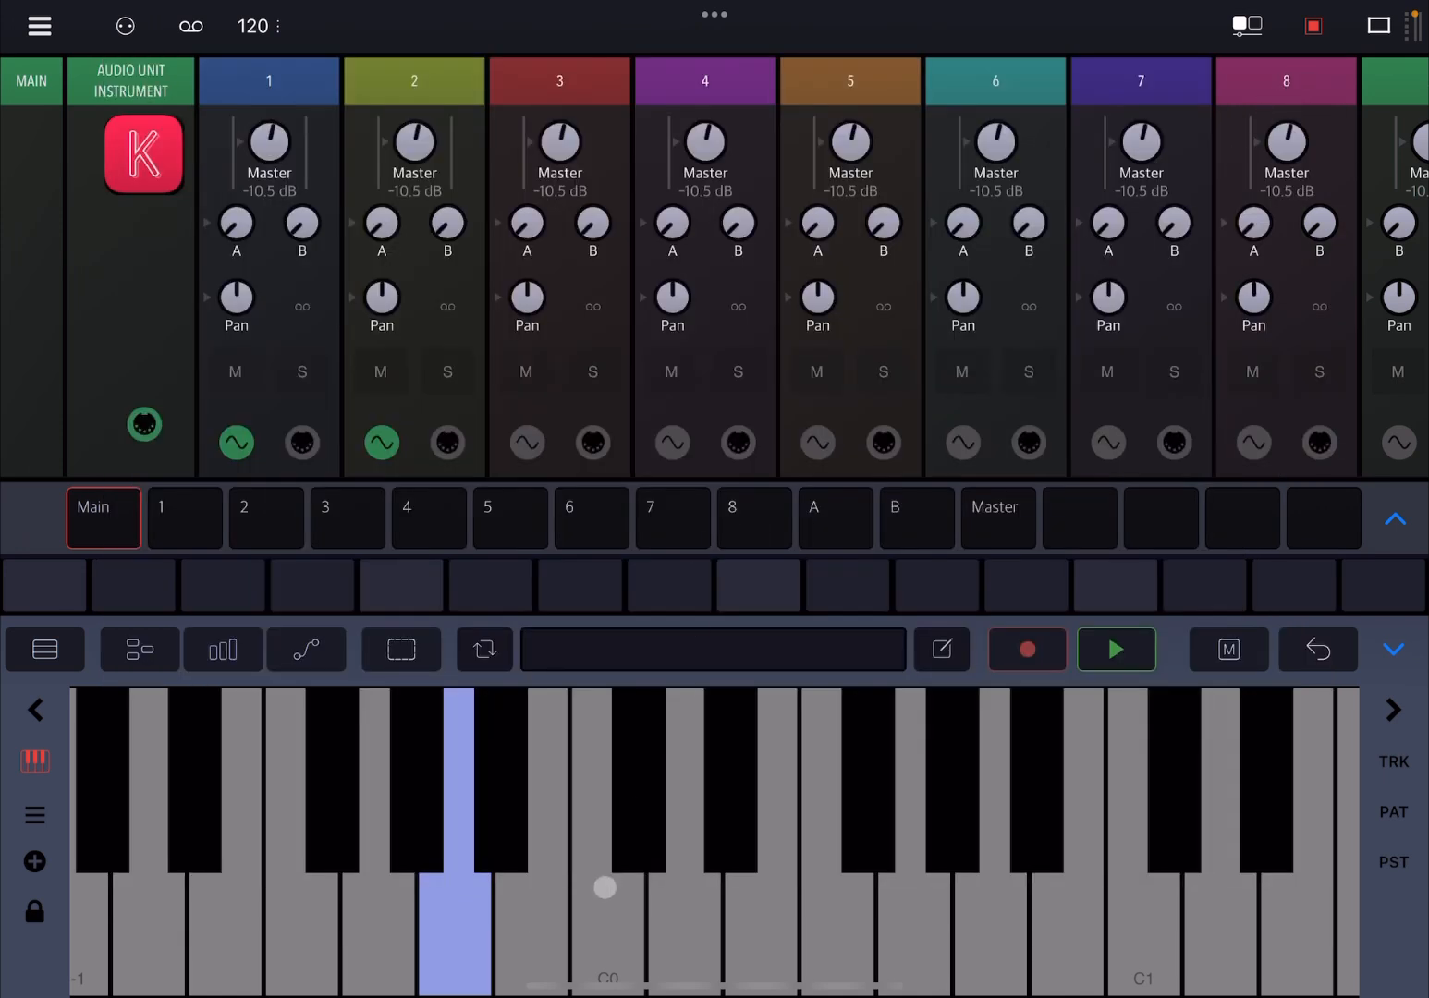
# Step: Shift the keyboard down one octave and reopen the Koala Sampler window
pyautogui.click(607, 891)
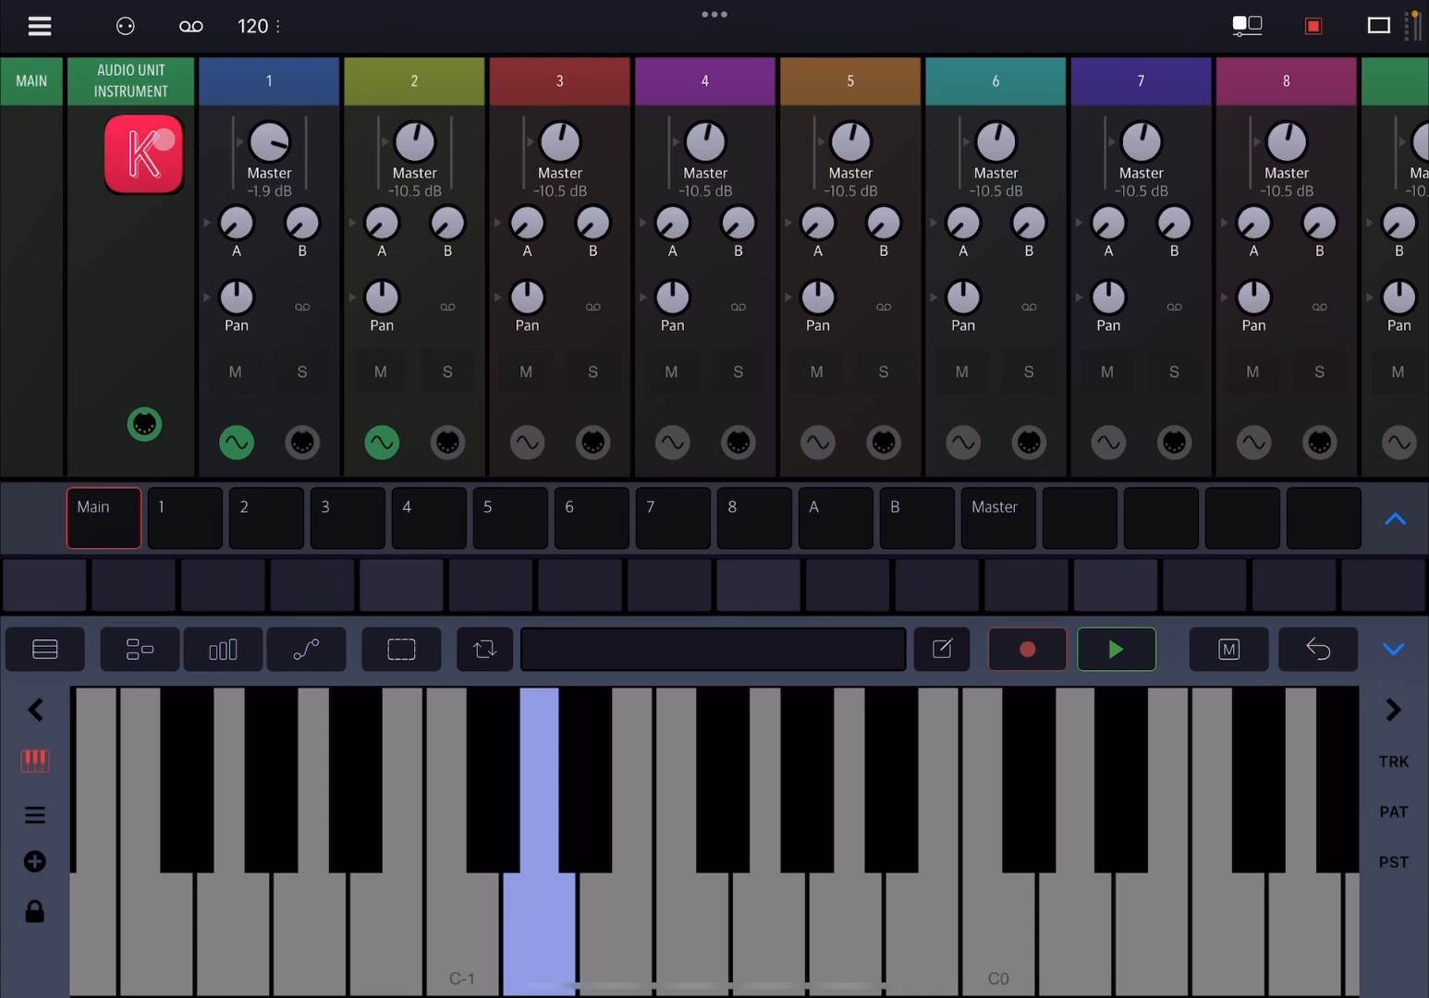
pyautogui.click(142, 155)
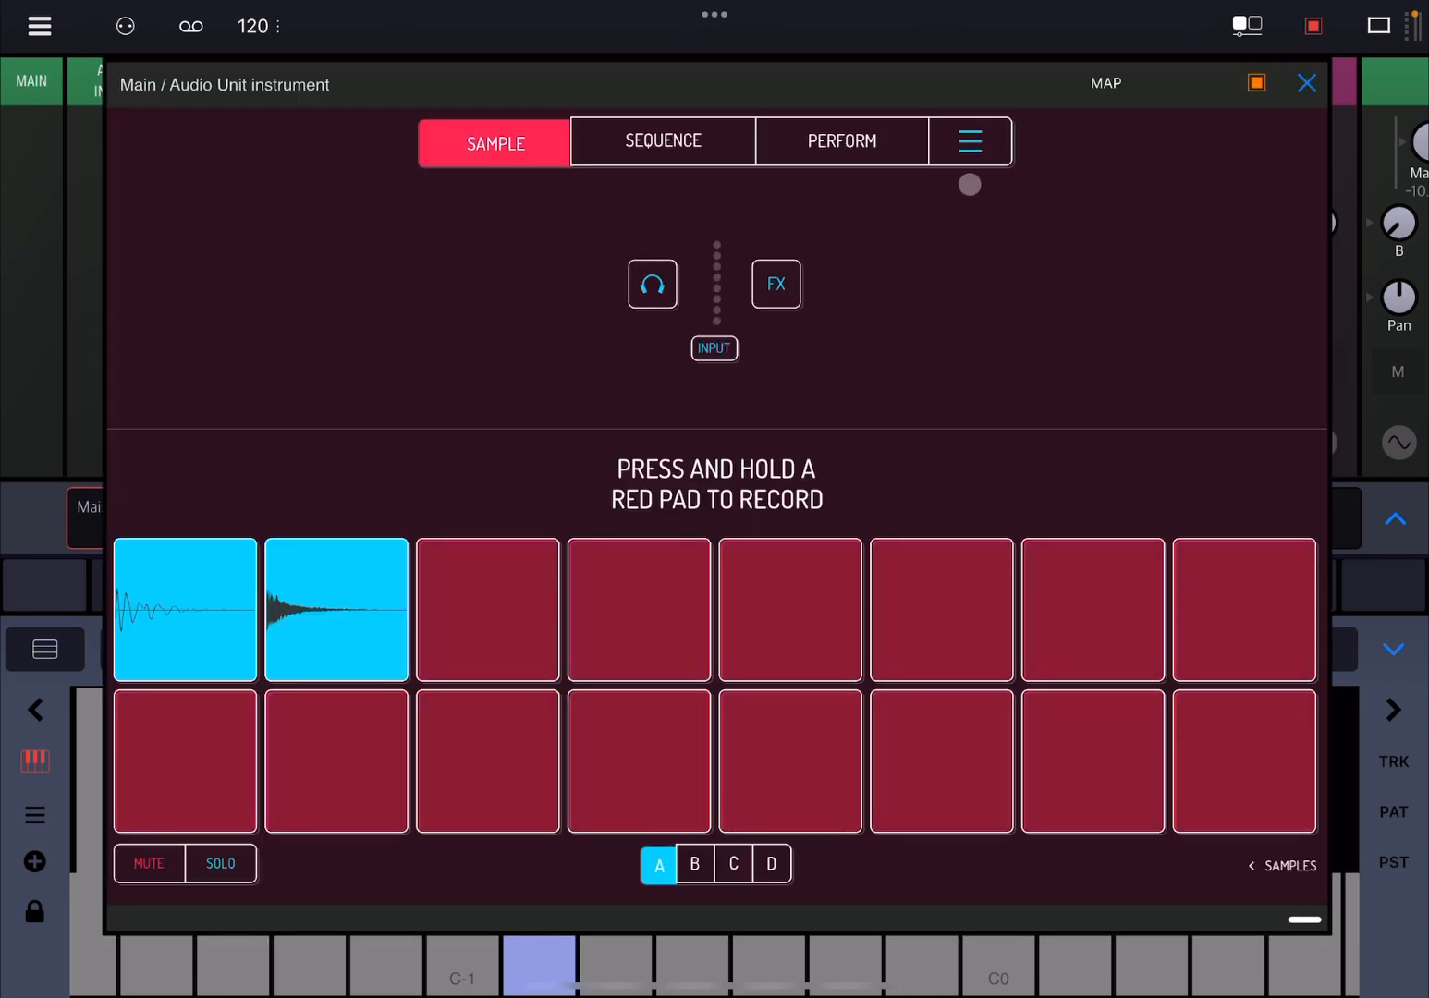
# Step: Turn on MIDI mapping from Koala's MIDI settings
pyautogui.click(968, 140)
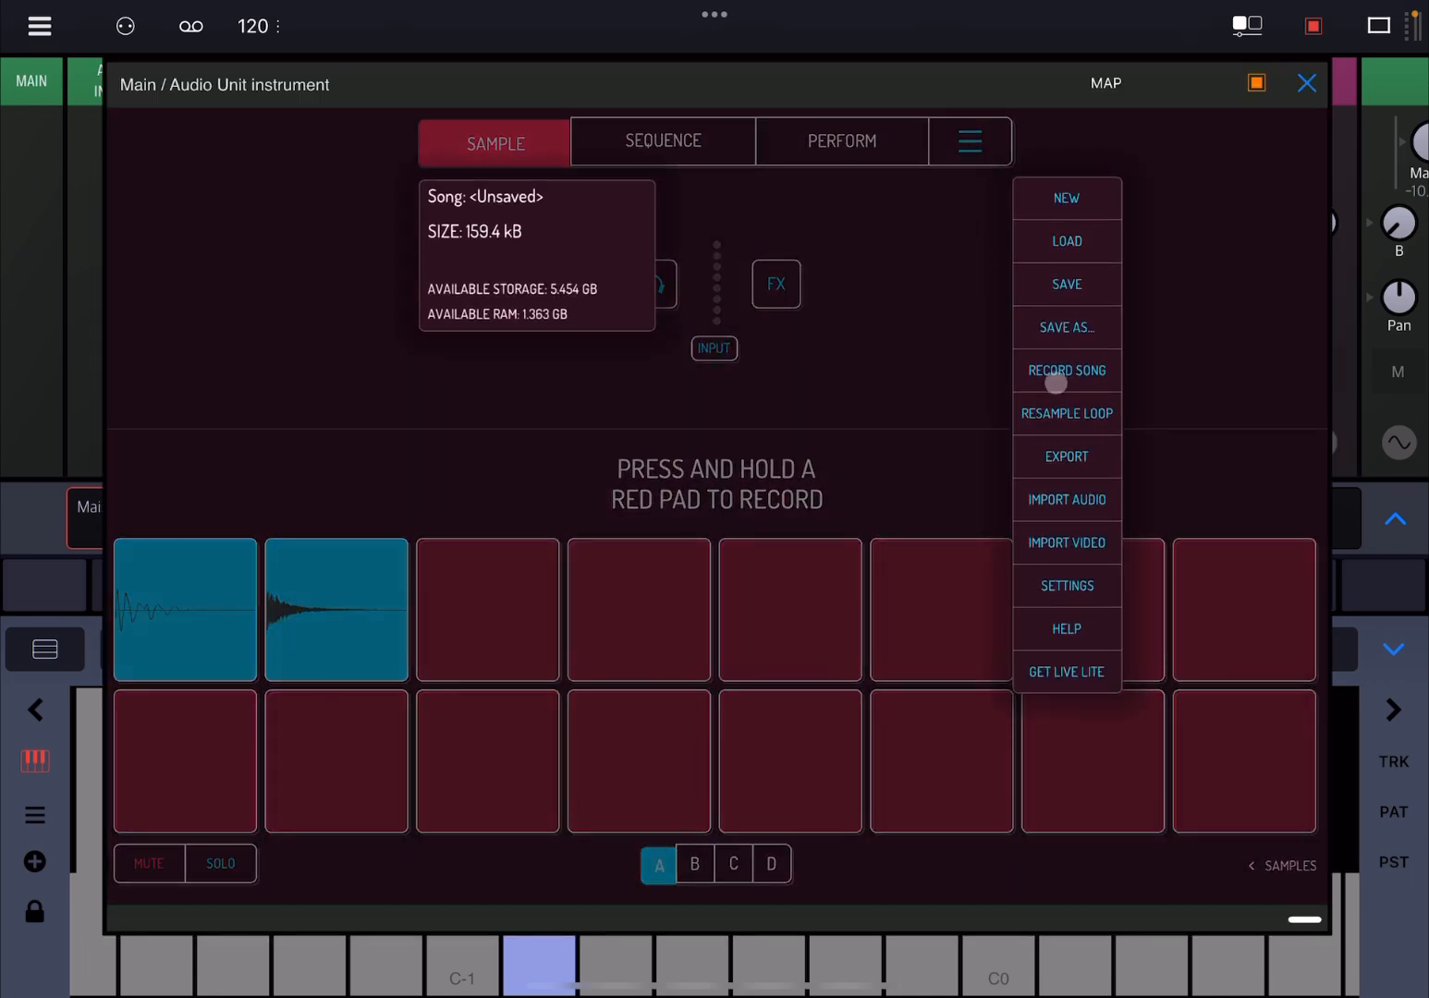
pyautogui.click(1066, 586)
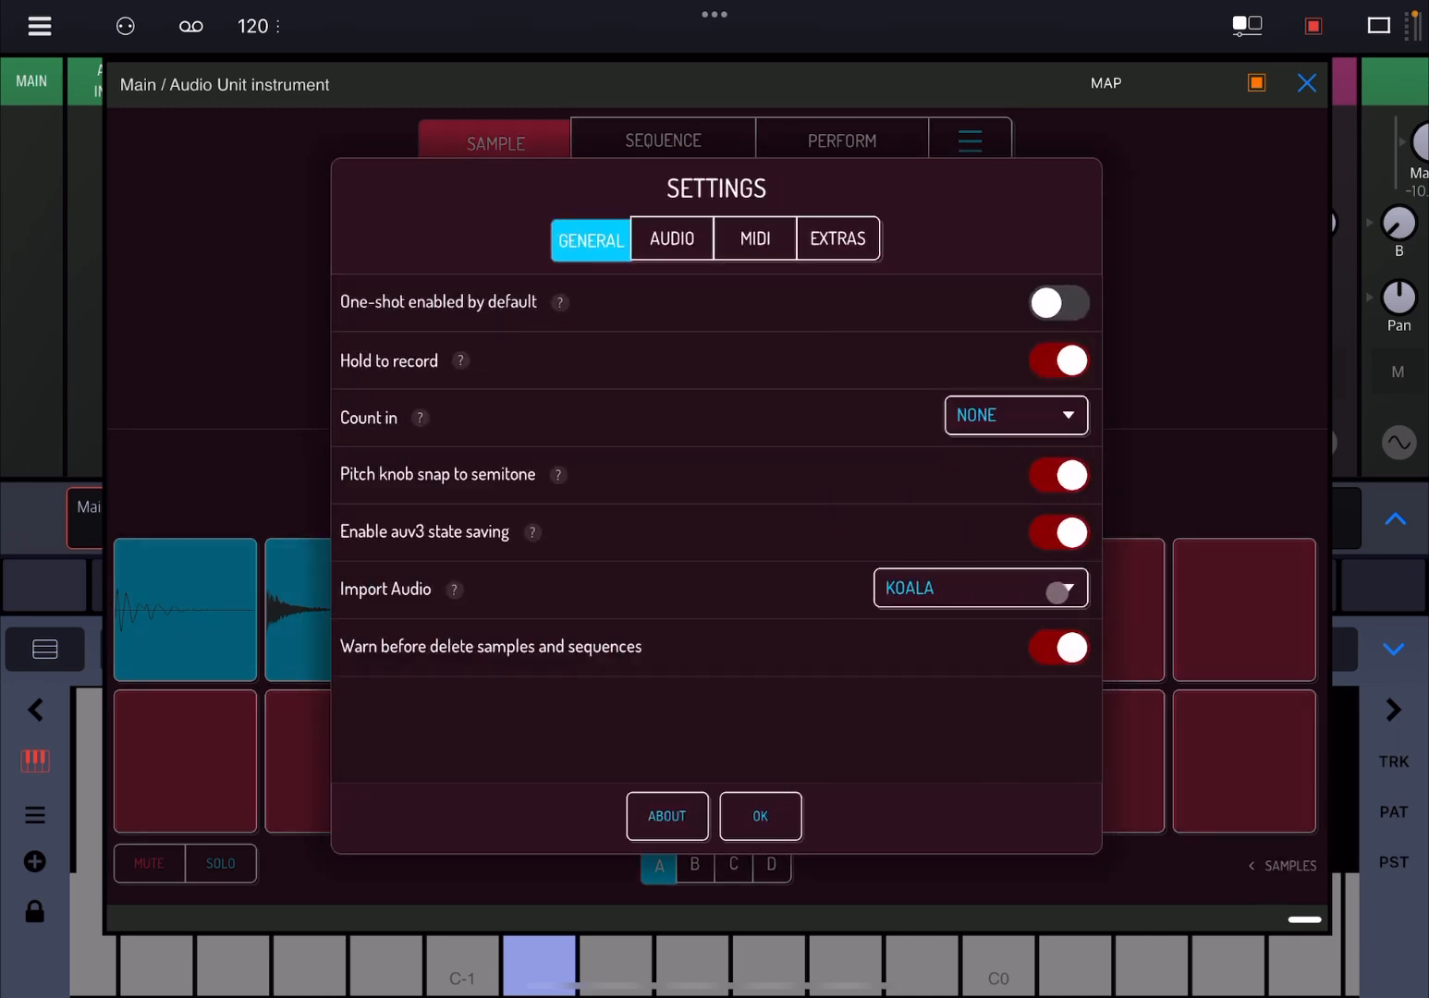
pyautogui.click(754, 238)
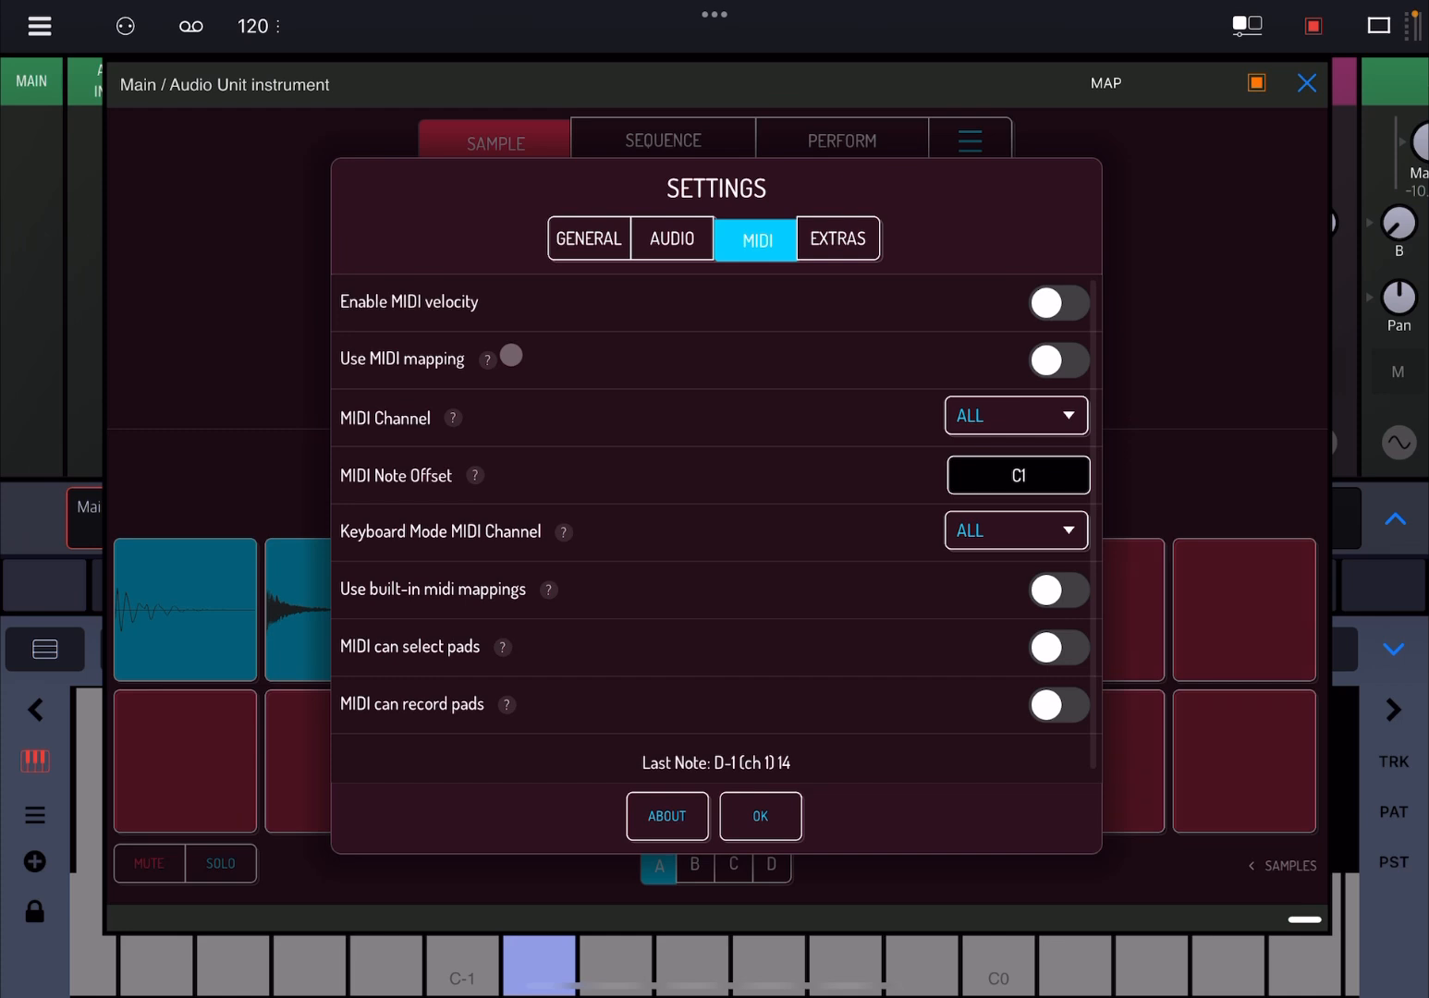
pyautogui.click(1058, 361)
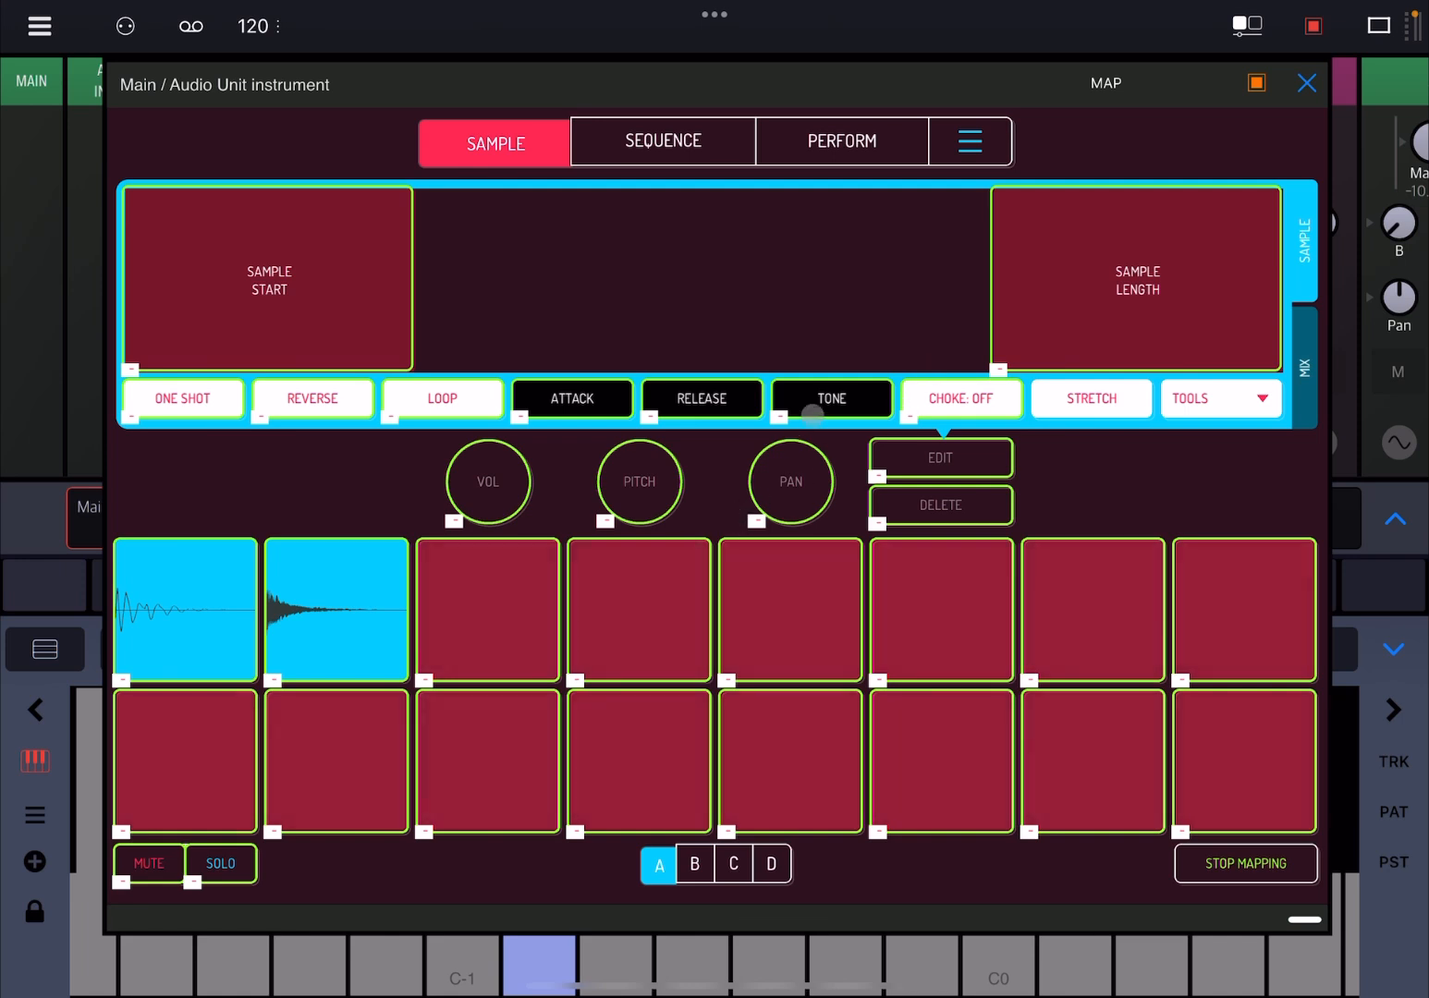
# Step: Map pad 2 to note D-1, check pad 1's mapping, and finish mapping
pyautogui.click(331, 621)
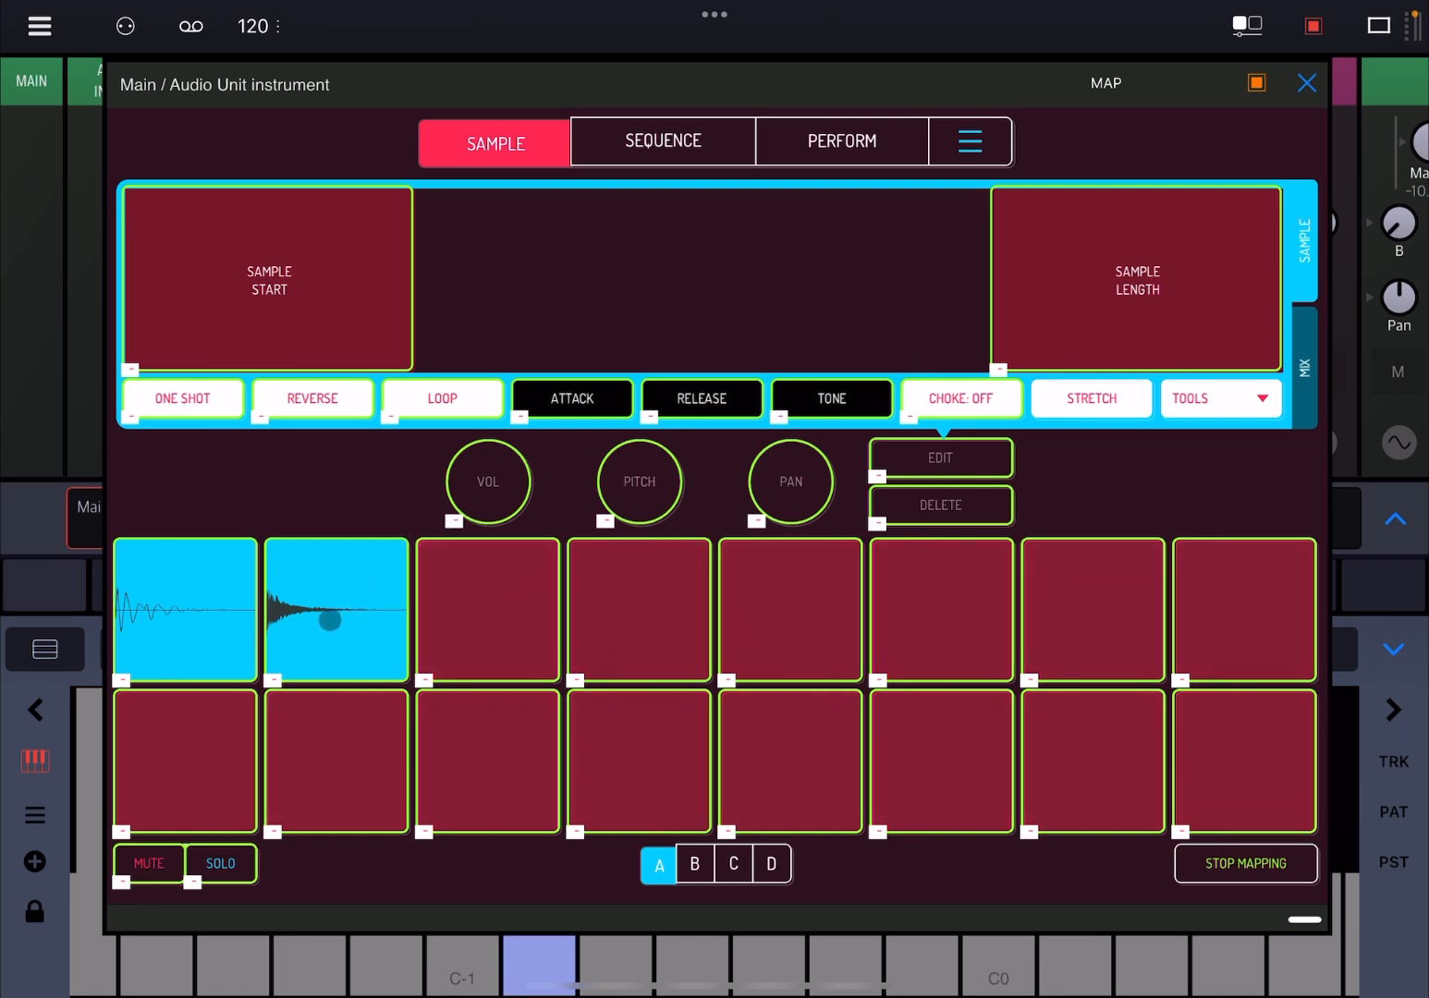
pyautogui.click(337, 610)
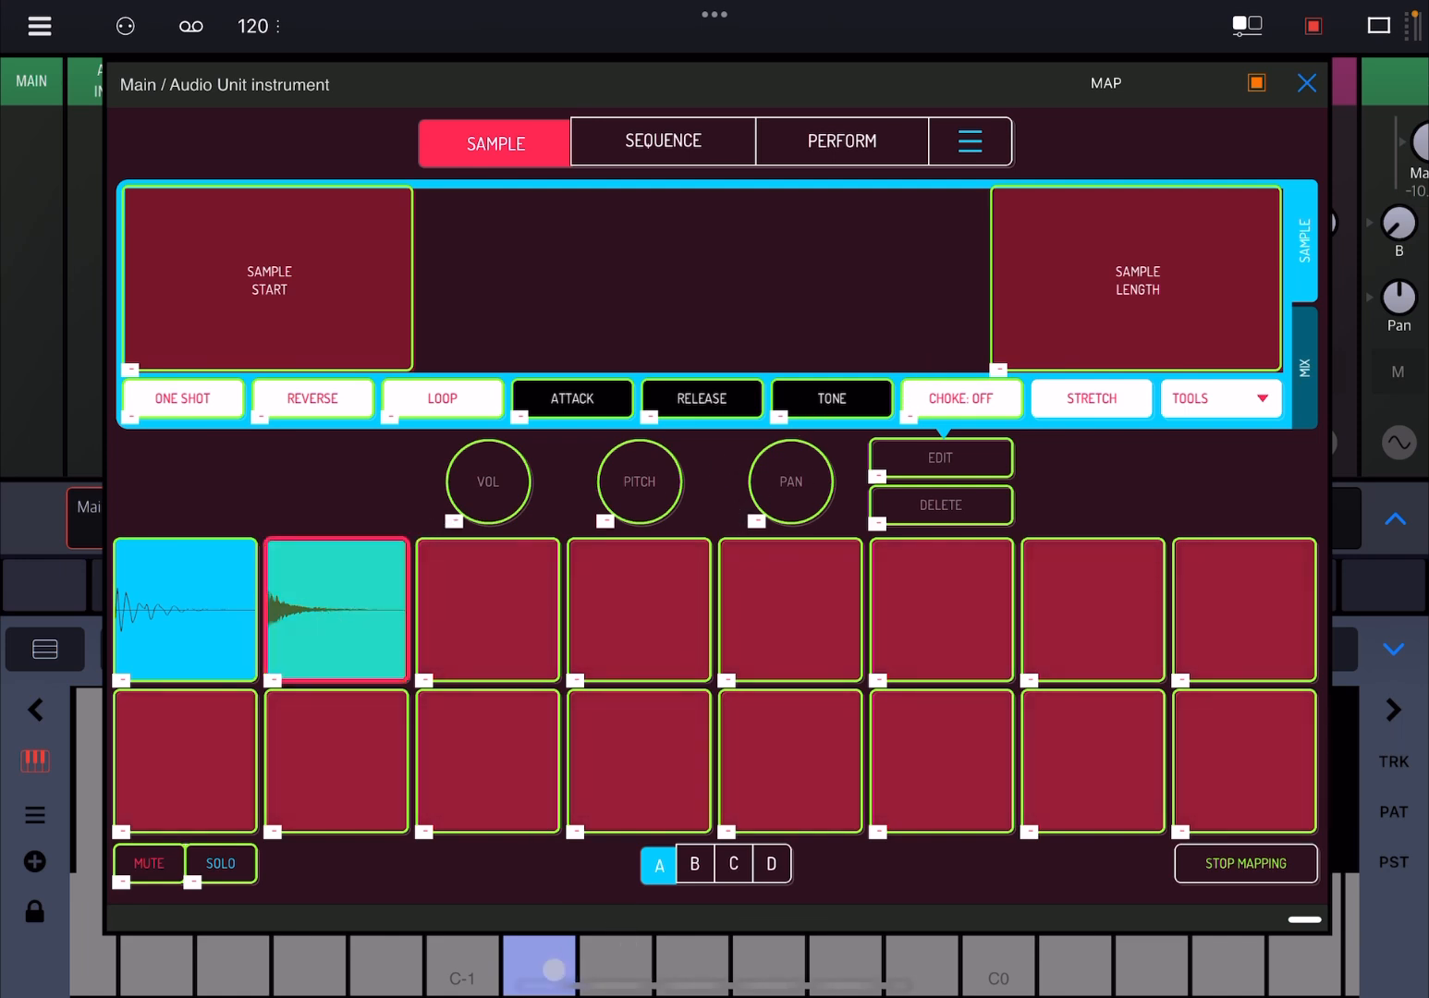
pyautogui.click(337, 610)
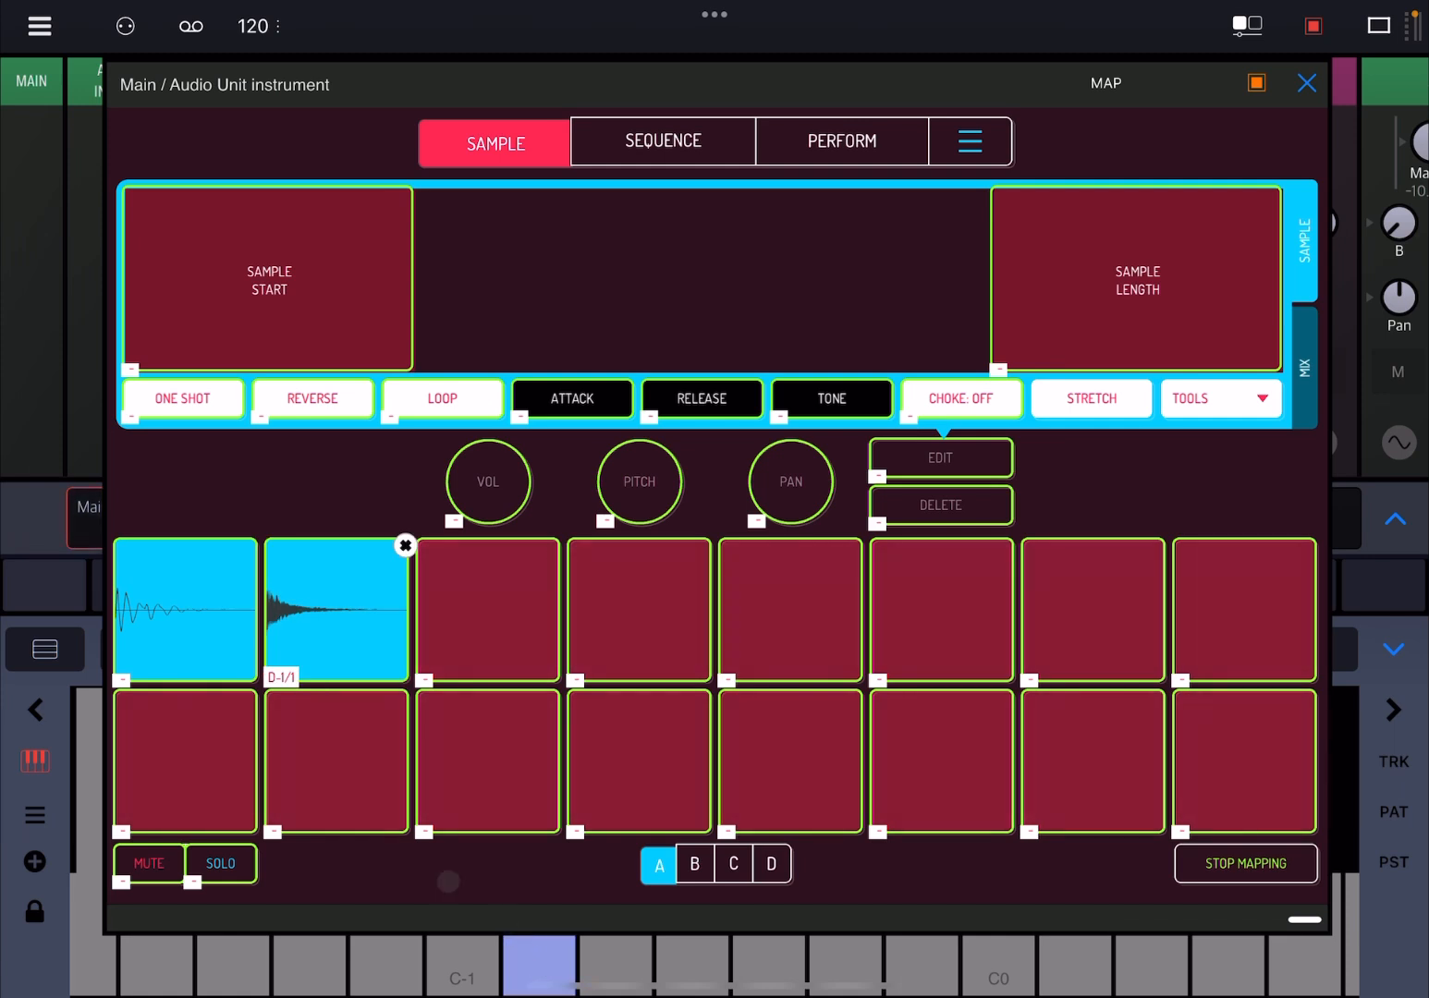
pyautogui.click(185, 610)
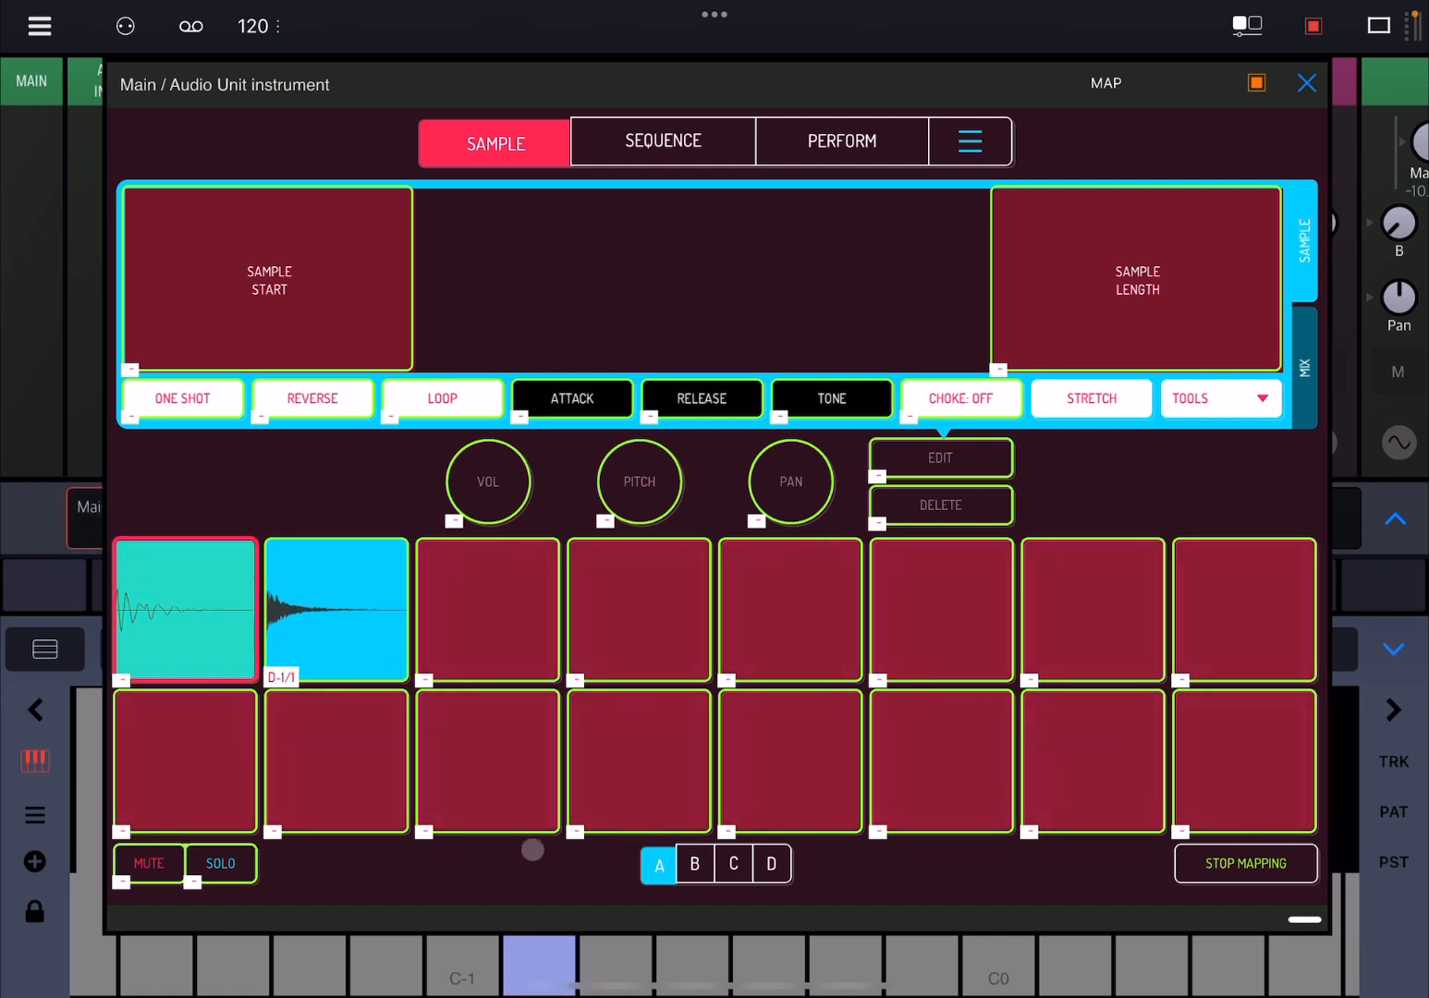
pyautogui.click(184, 614)
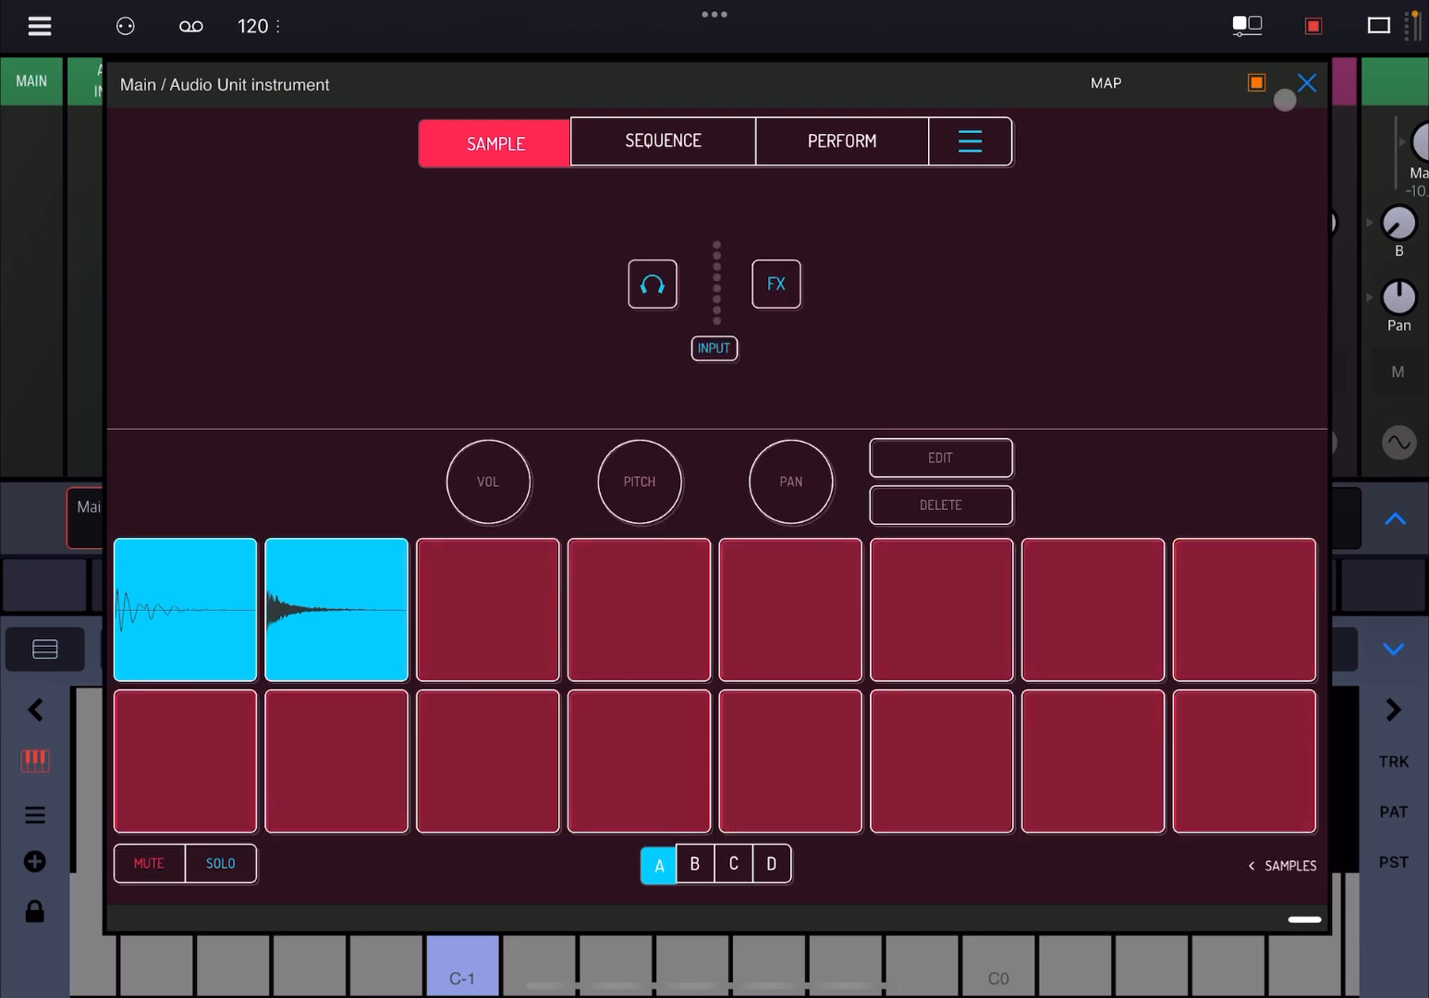
pyautogui.click(1307, 81)
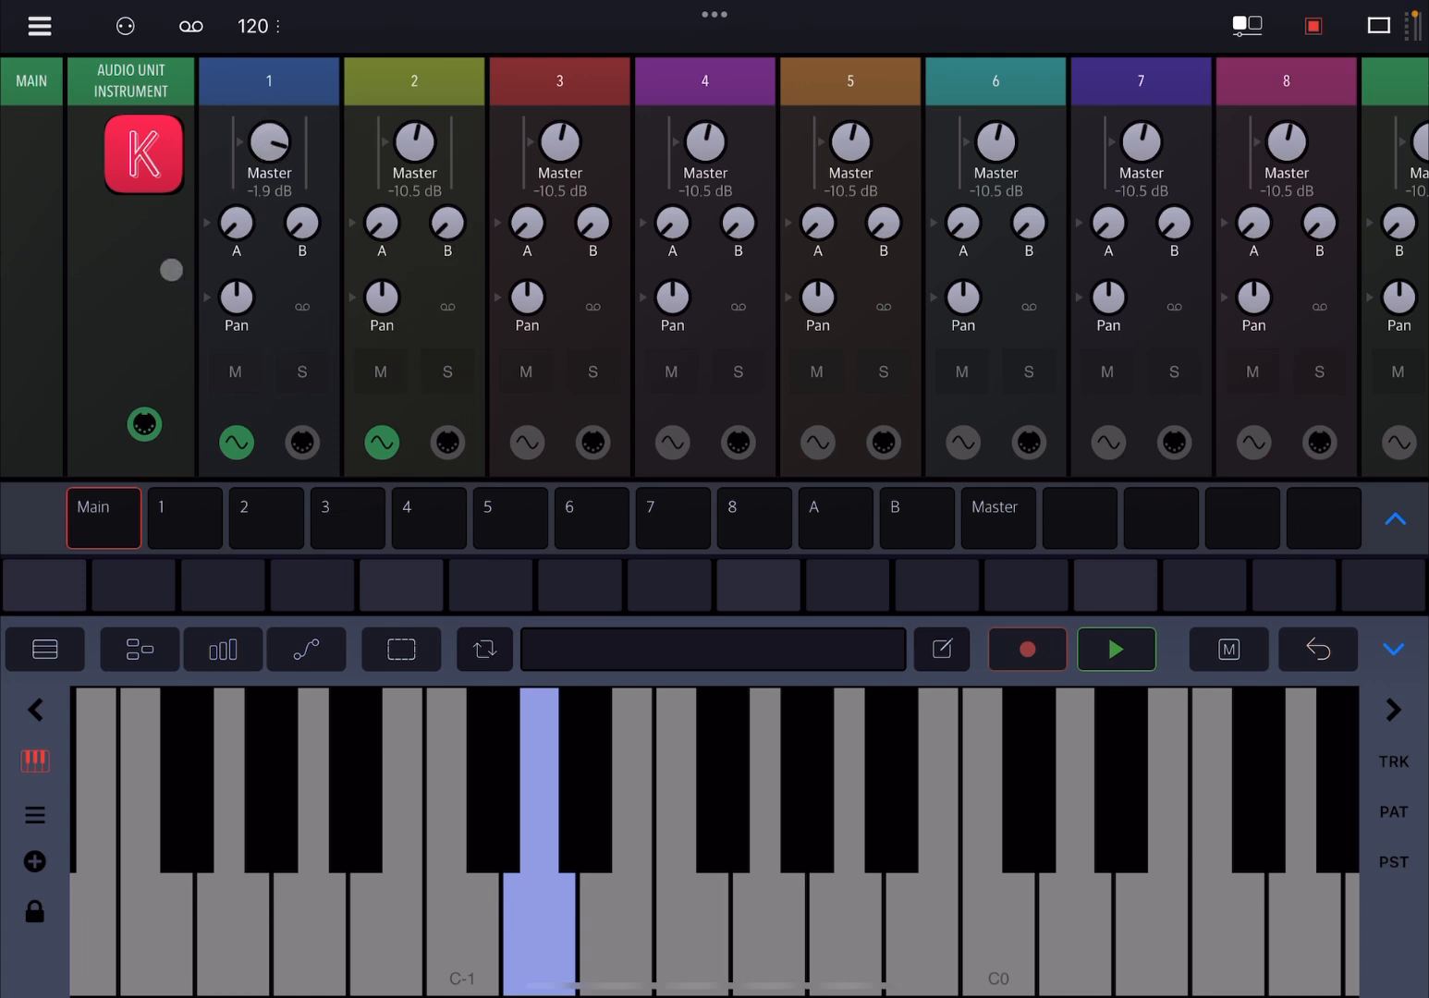
pyautogui.click(141, 154)
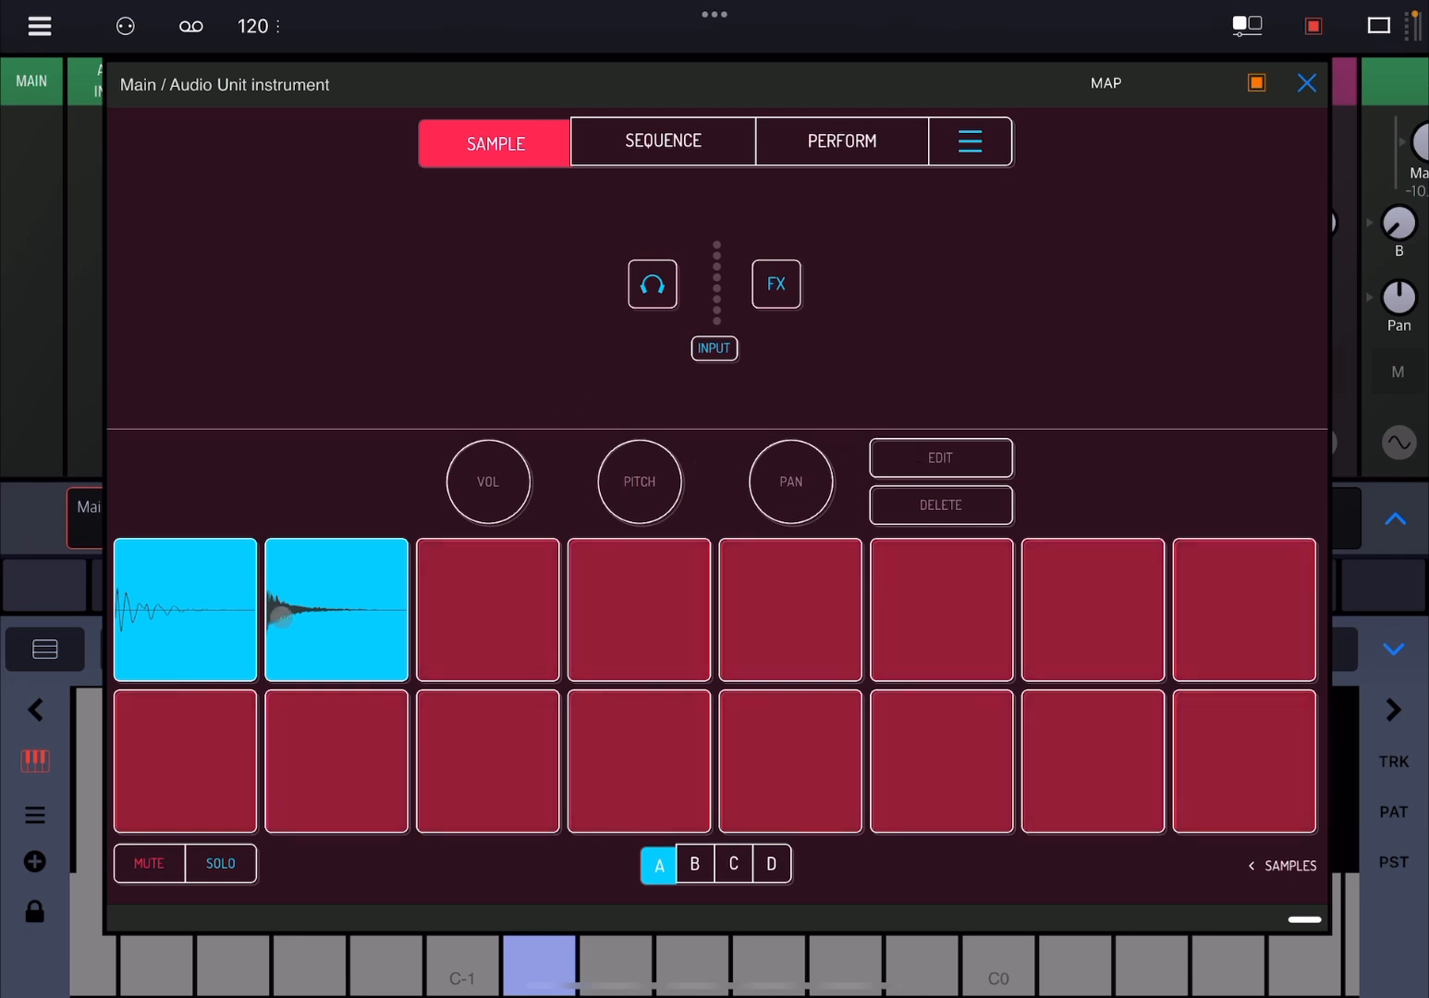
# Step: Route pad 2's MIX output to OUT 2 and close the sampler window
pyautogui.click(336, 610)
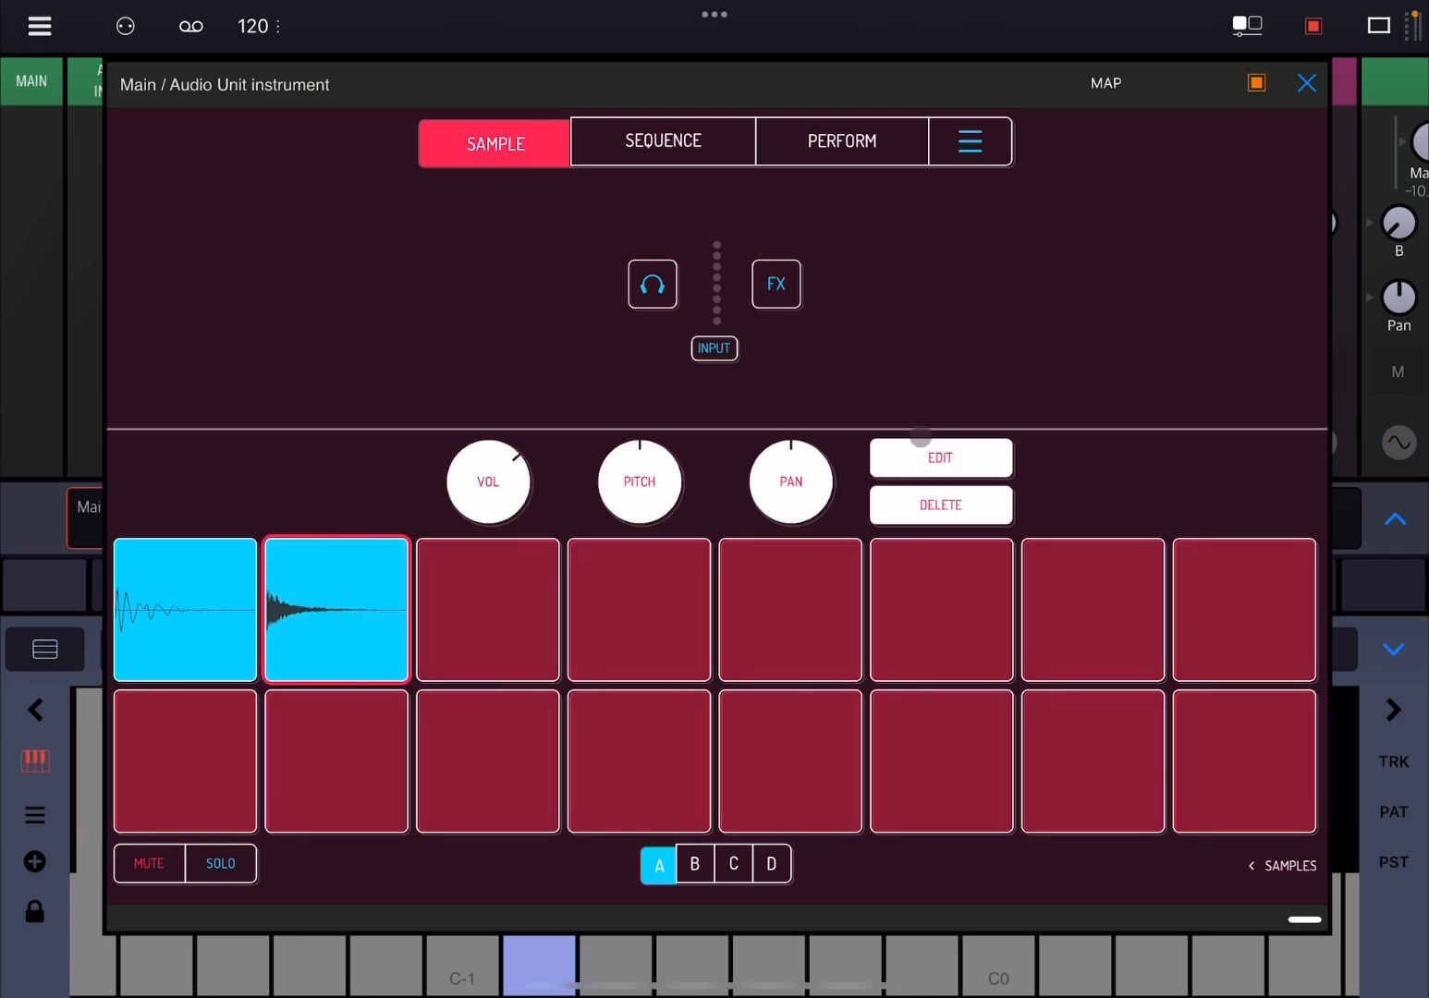
pyautogui.click(941, 459)
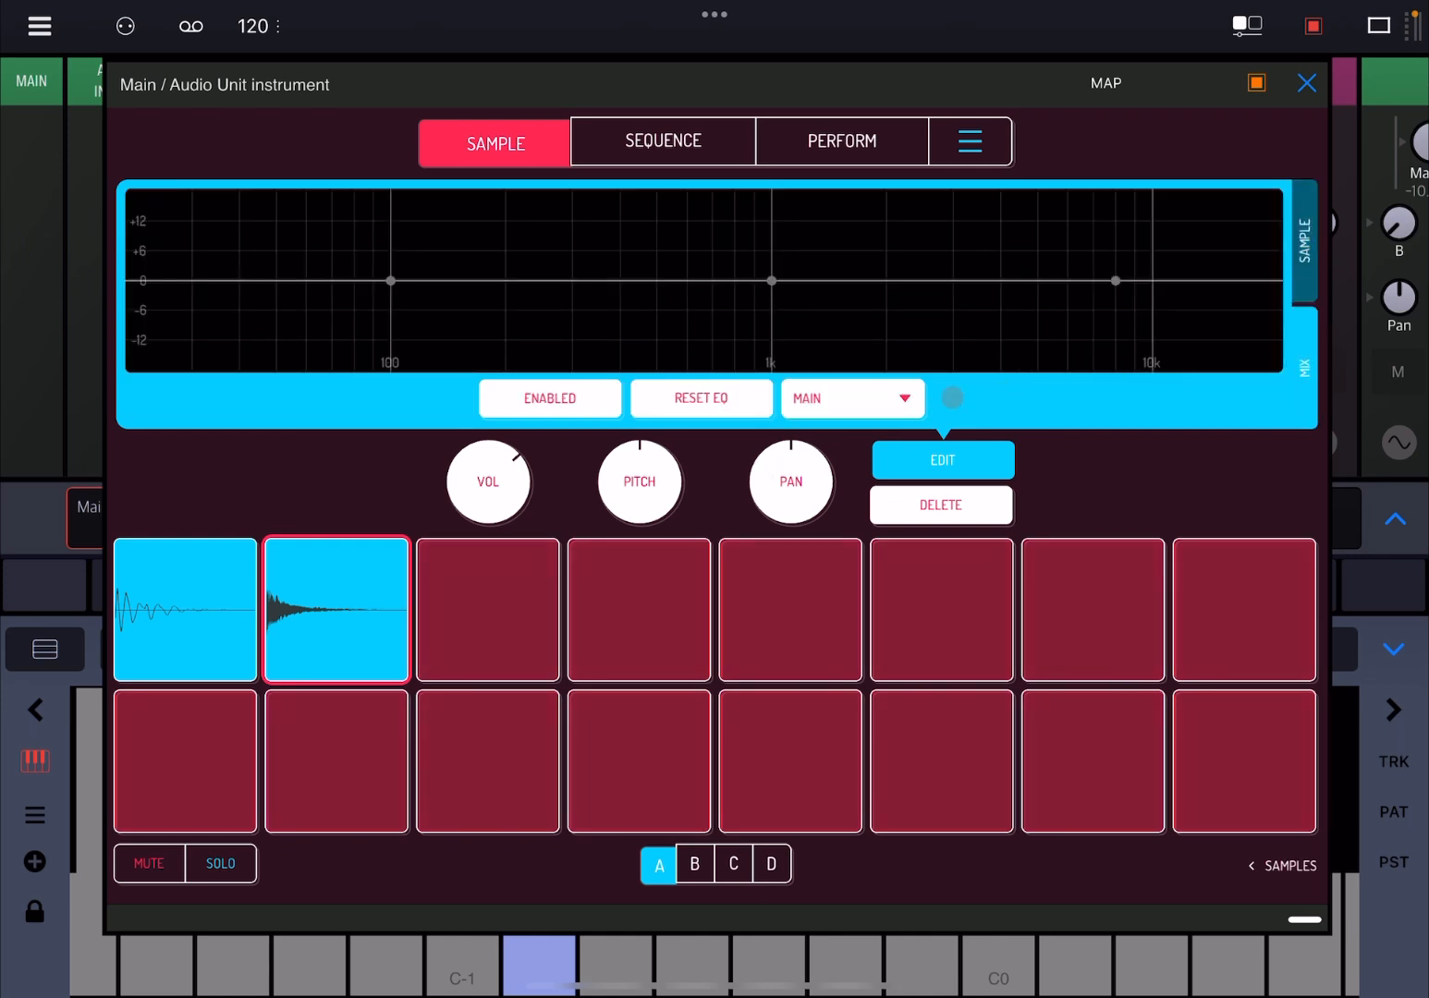
pyautogui.click(851, 400)
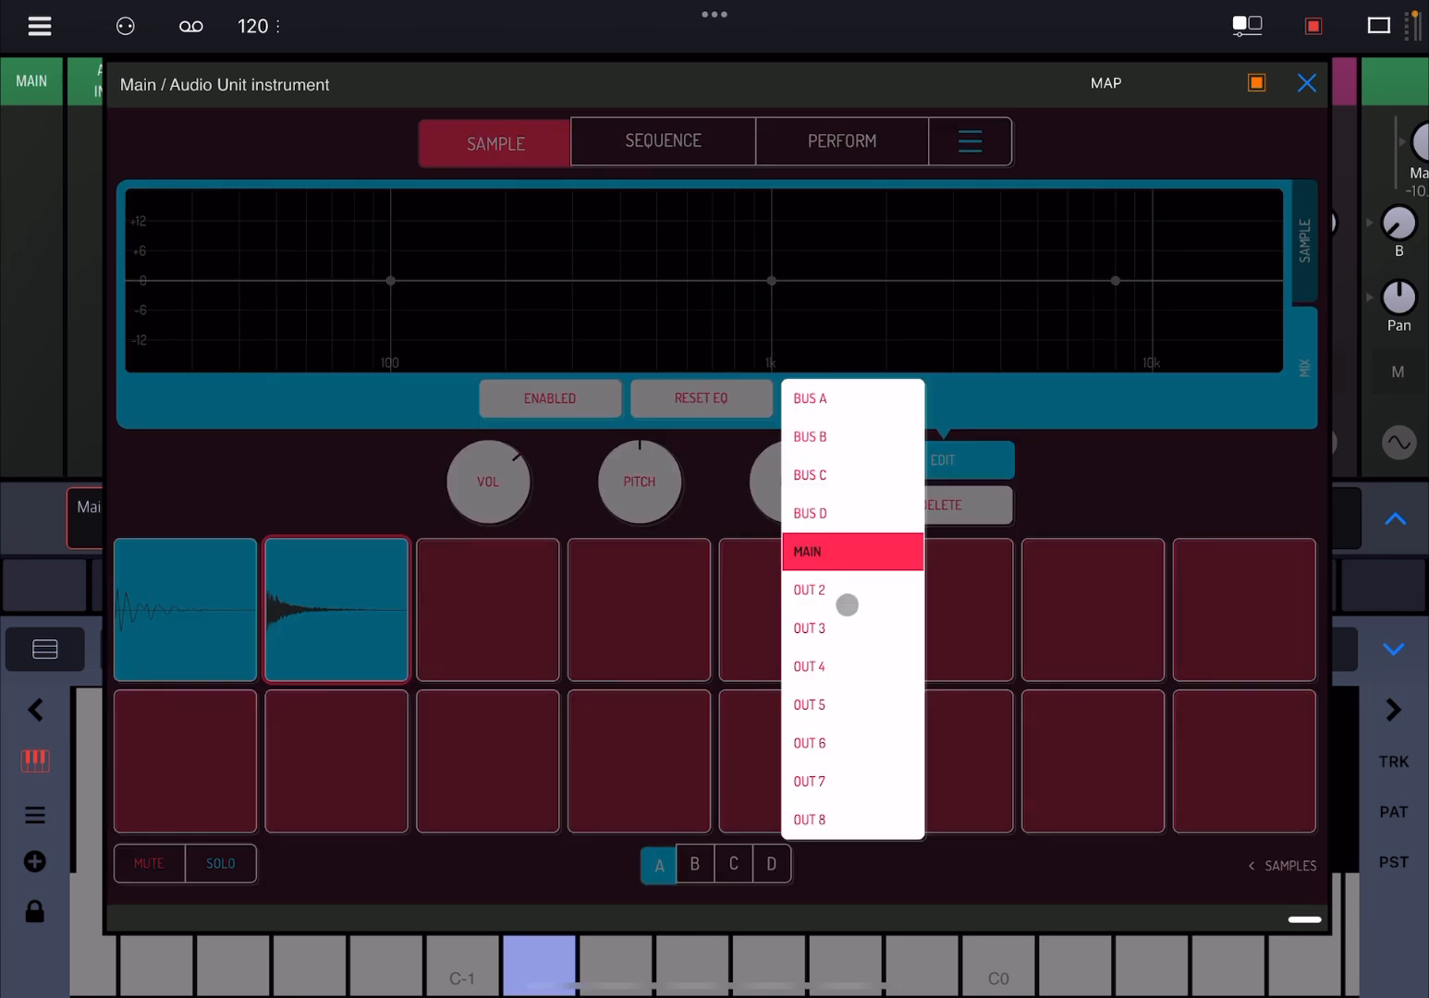
pyautogui.click(809, 590)
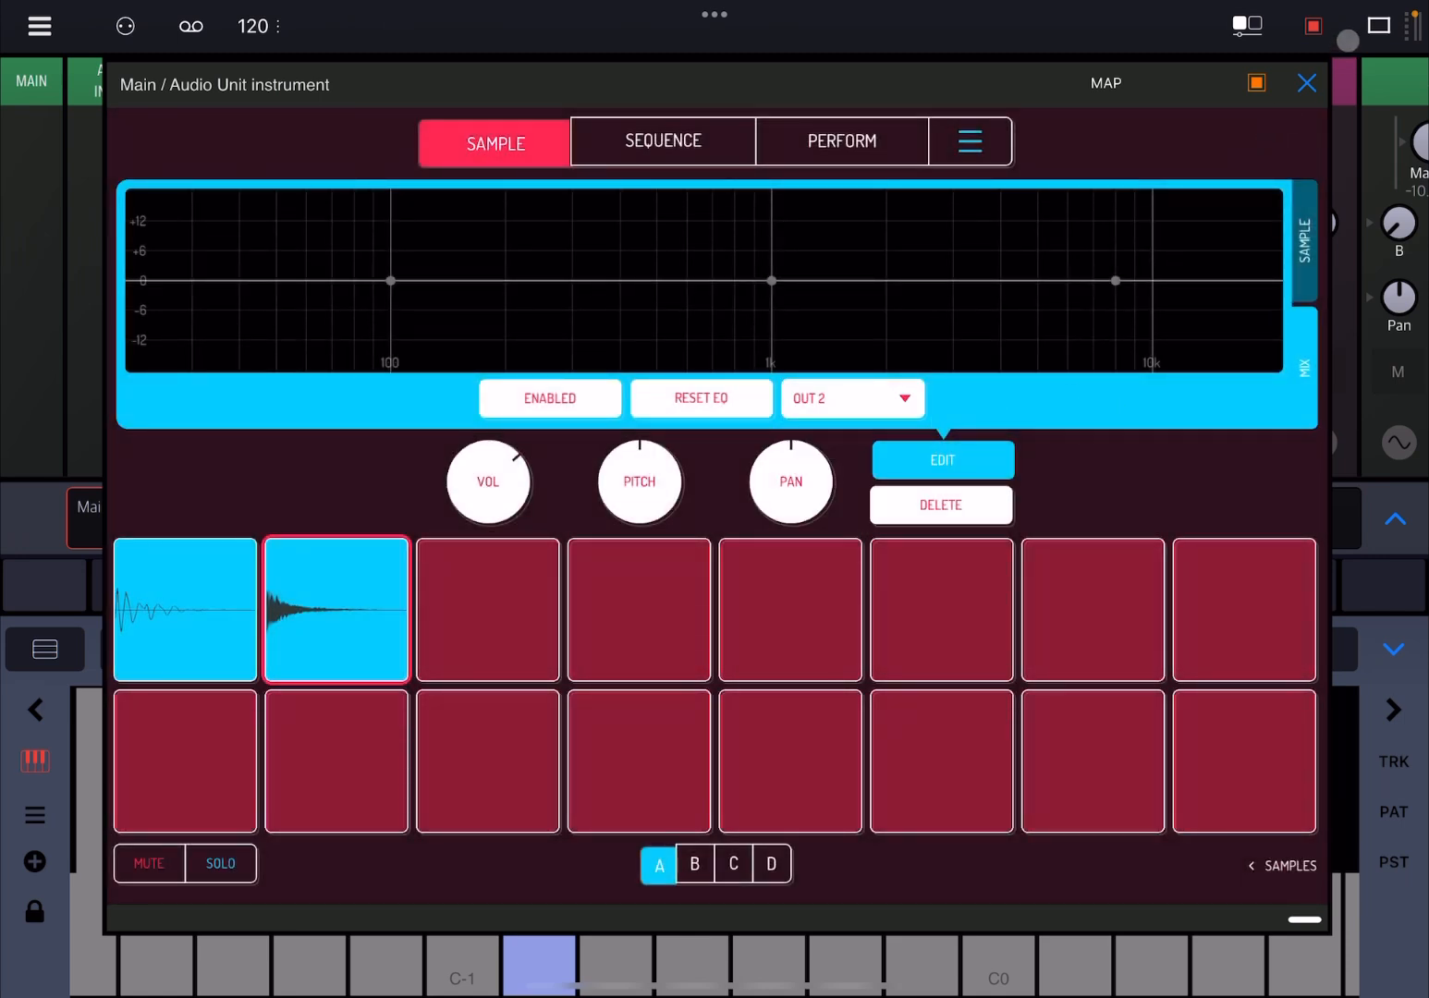
pyautogui.click(1306, 82)
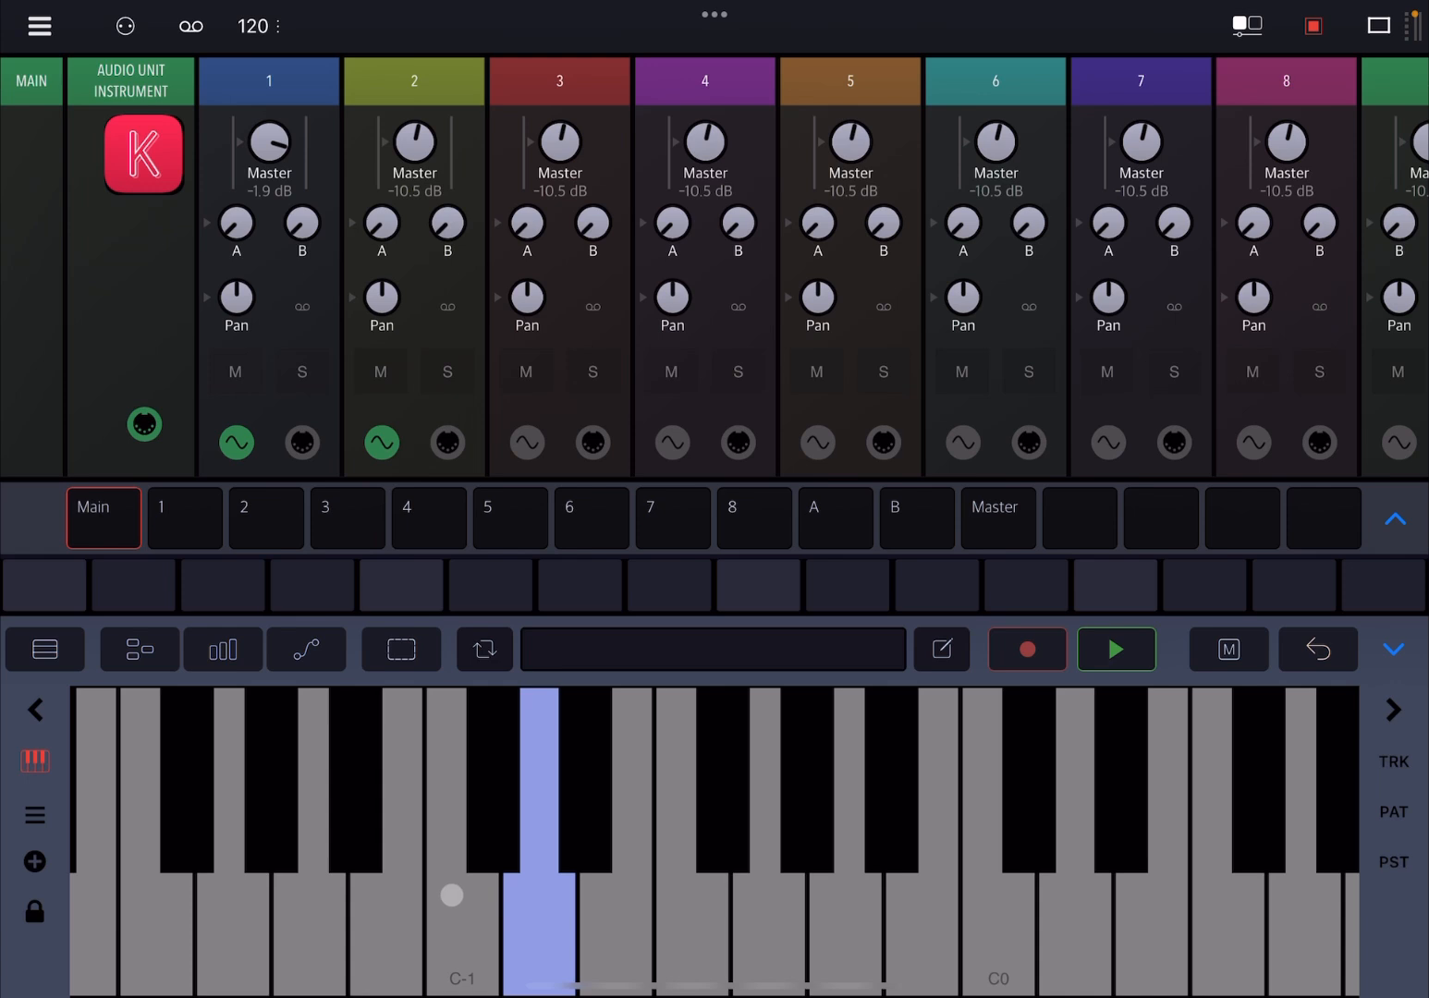
# Step: Record a pattern alternating C-1 and D-1 hits, play it back, then stop
pyautogui.click(540, 902)
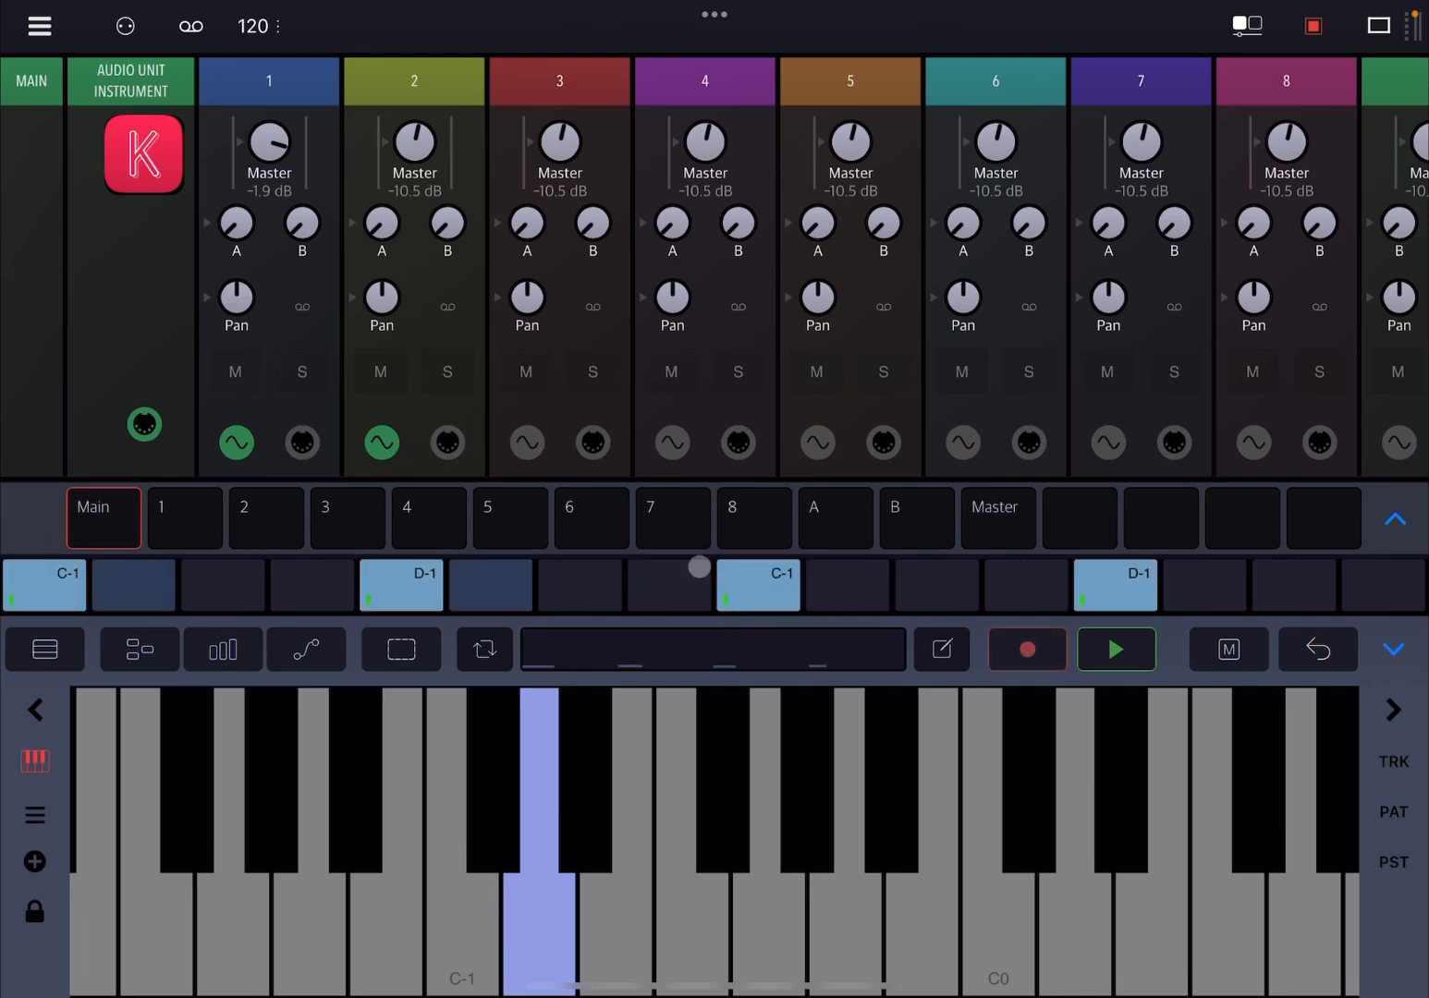
pyautogui.click(1116, 649)
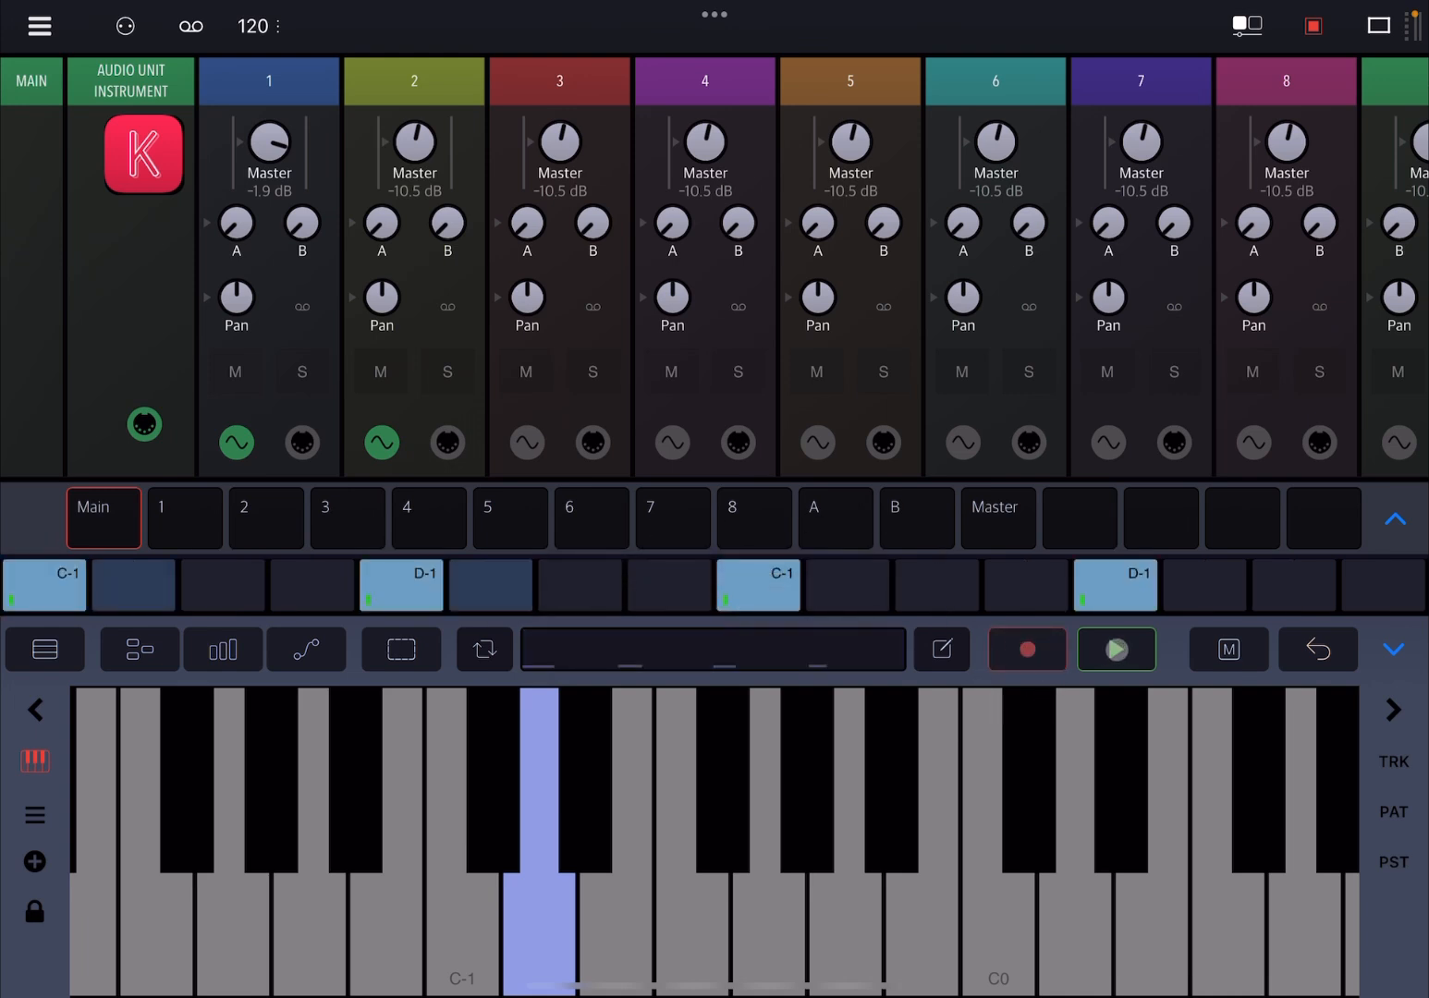
pyautogui.click(1117, 649)
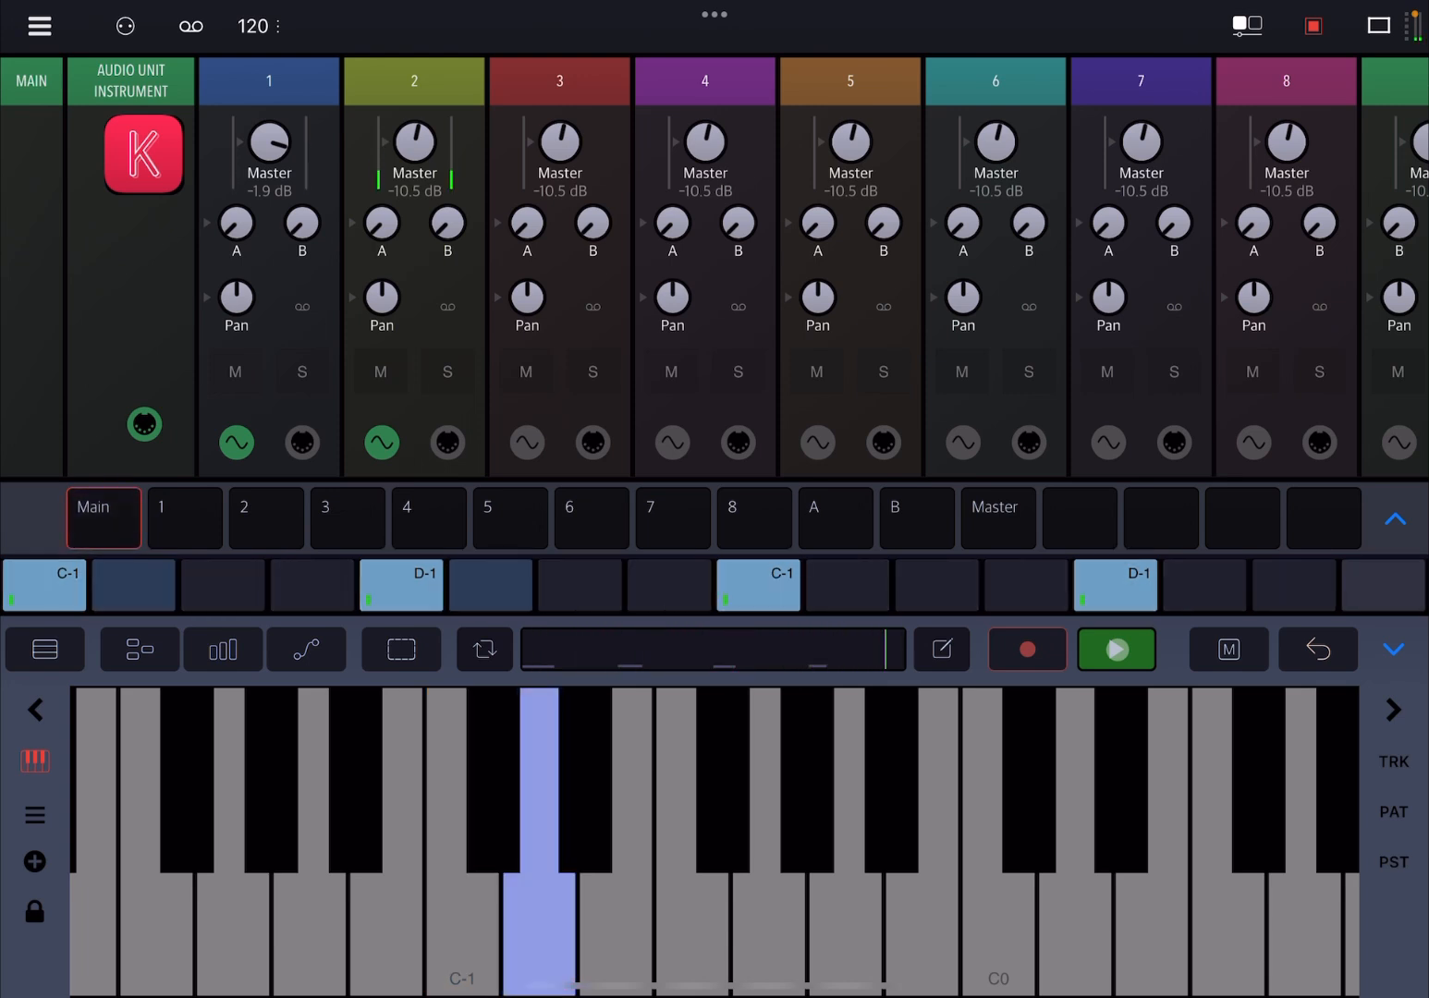
pyautogui.click(1117, 650)
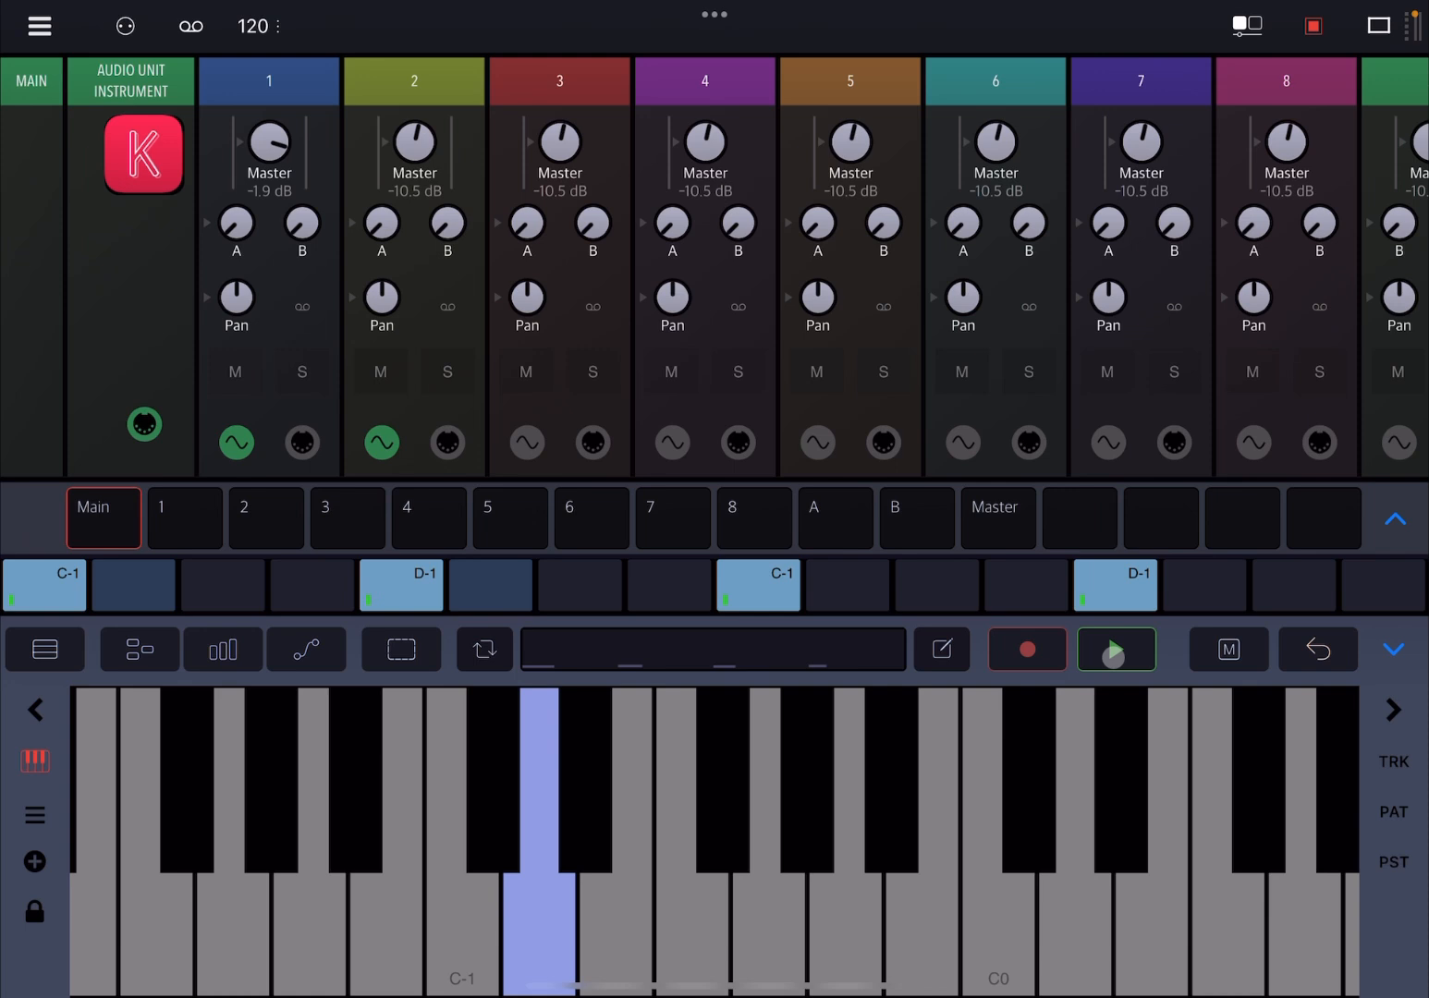